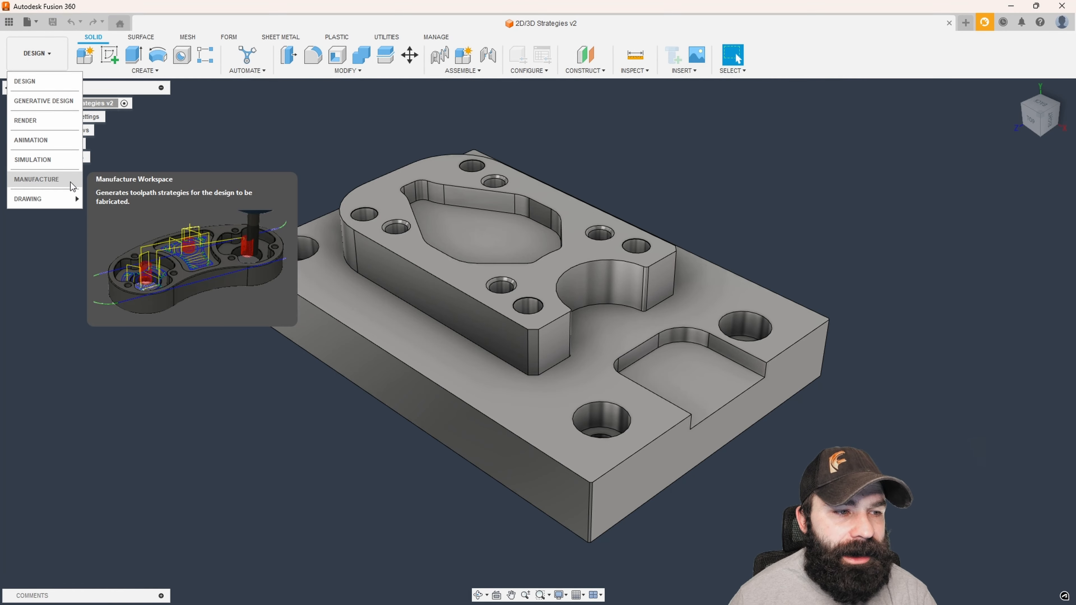
Step: Switch to Manufacture and create Setup1 with the default stock box around the plate
left_click(37, 179)
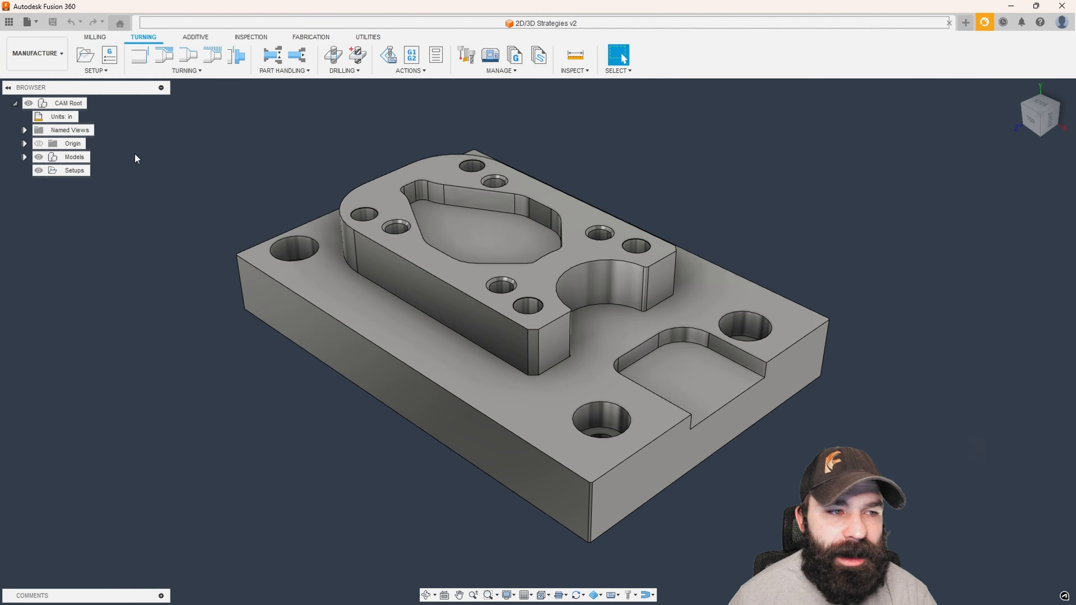
left_click(84, 55)
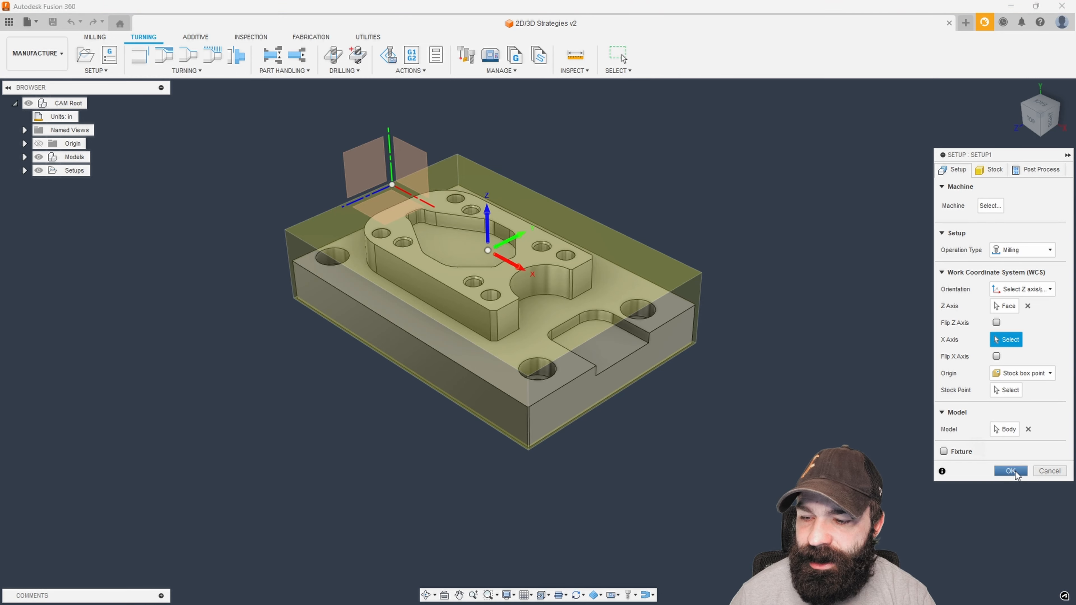
left_click(1010, 471)
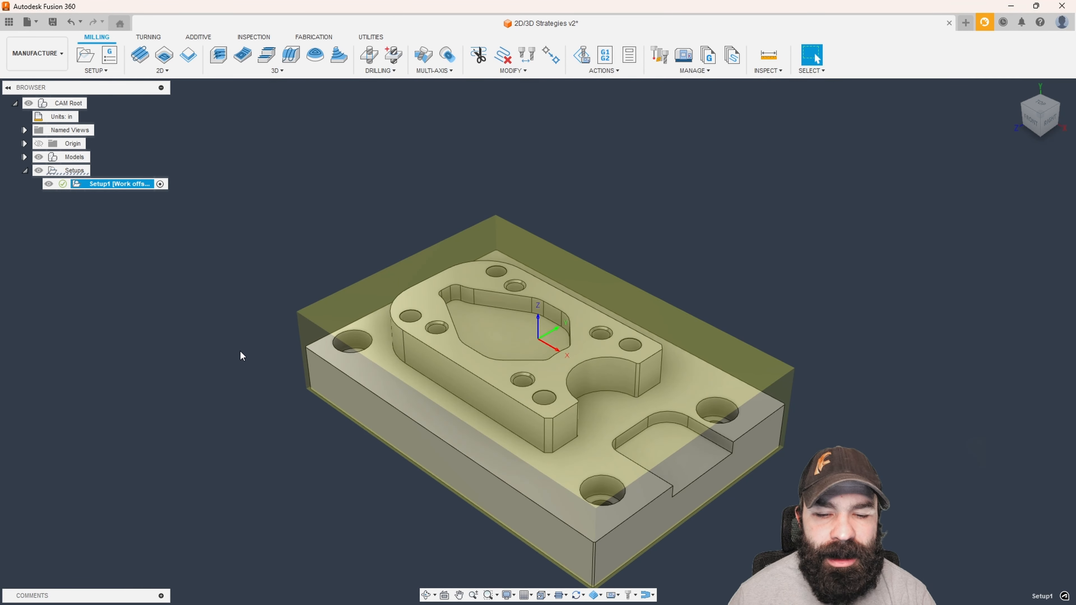
mouse_move(233, 351)
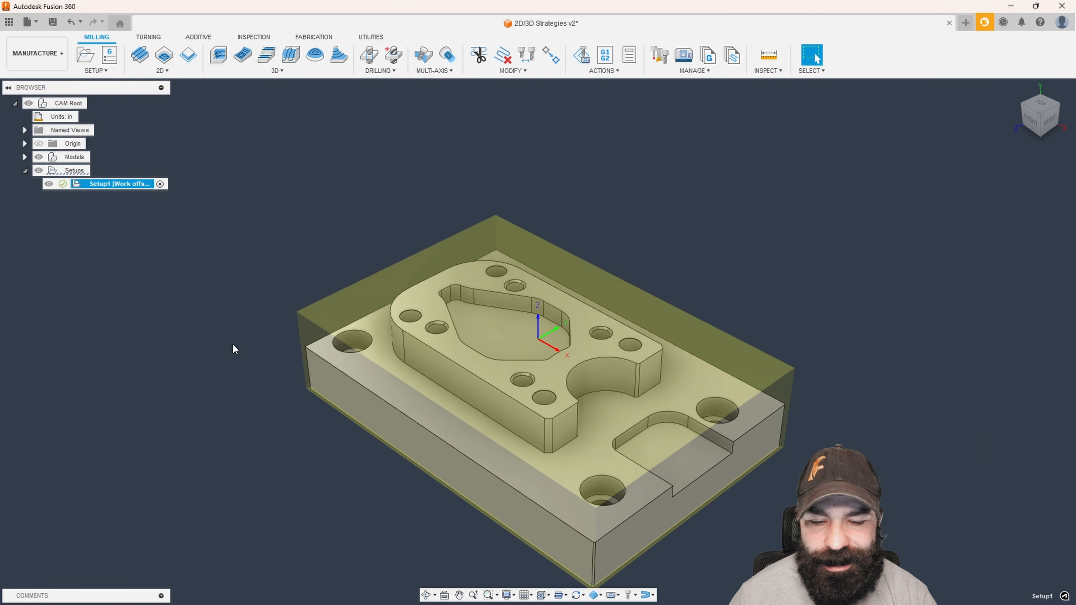
Step: Start a 2D Adaptive Clearing operation for the two pockets
left_click(165, 56)
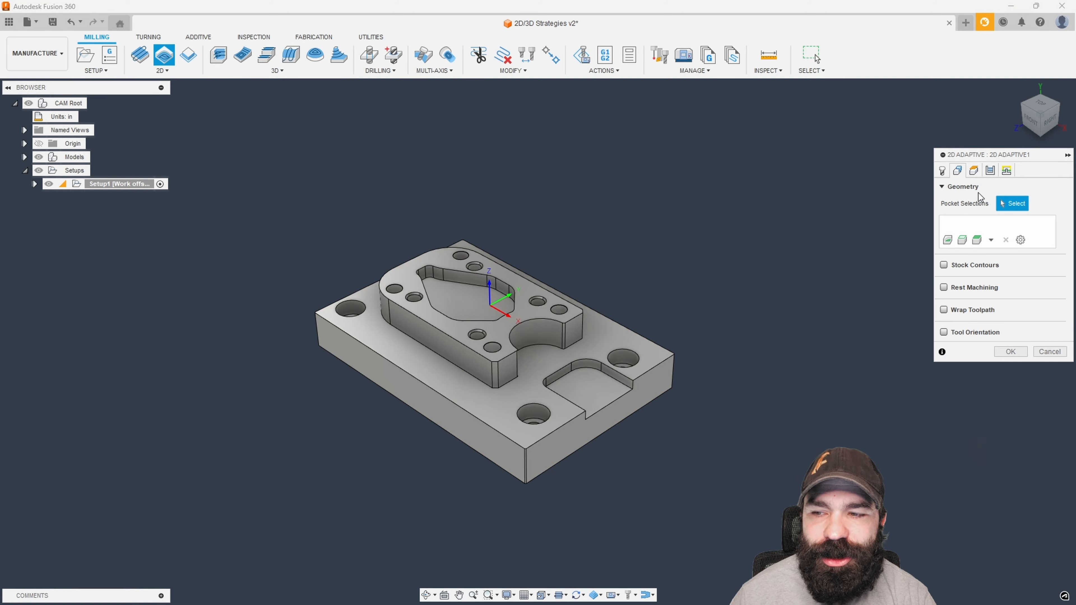
mouse_move(974, 224)
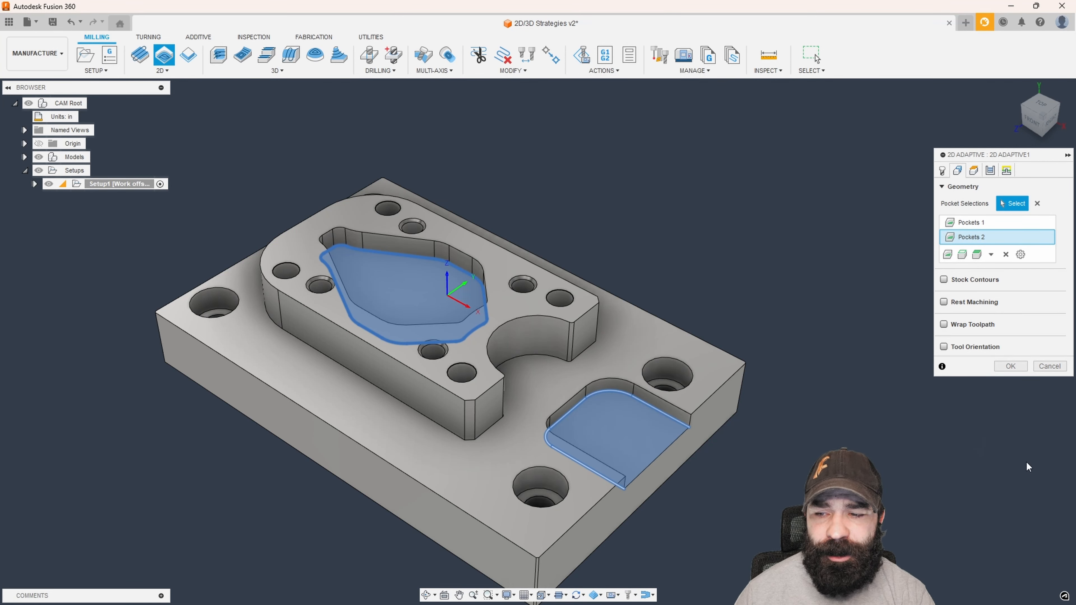
Step: Confirm the first 2D Adaptive, inspect the pocket toolpaths, and start a second 2D Adaptive
left_click(1010, 366)
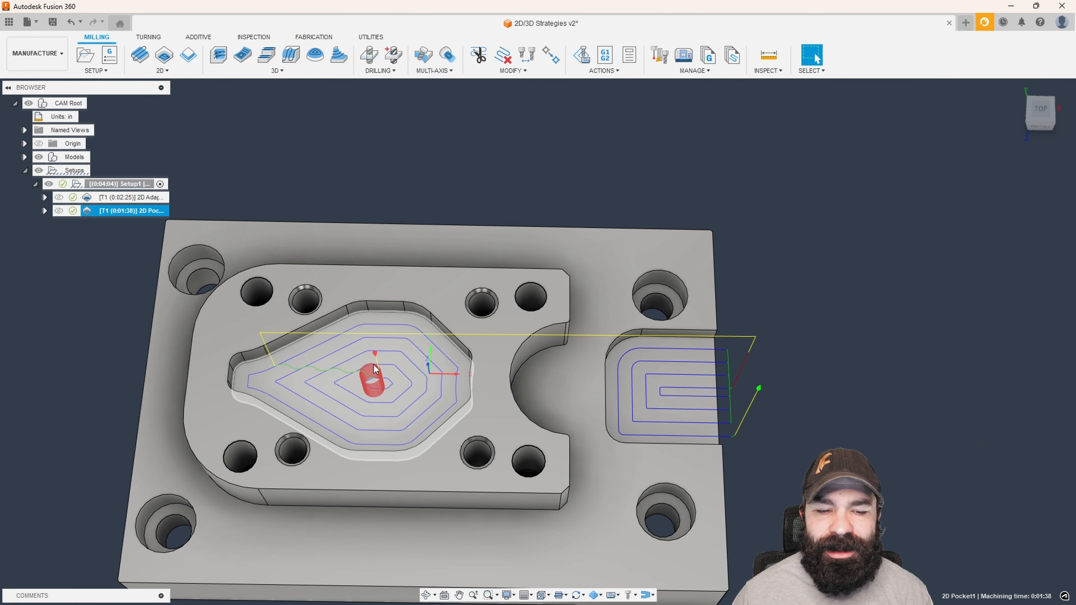
left_click_drag(373, 364, 374, 357)
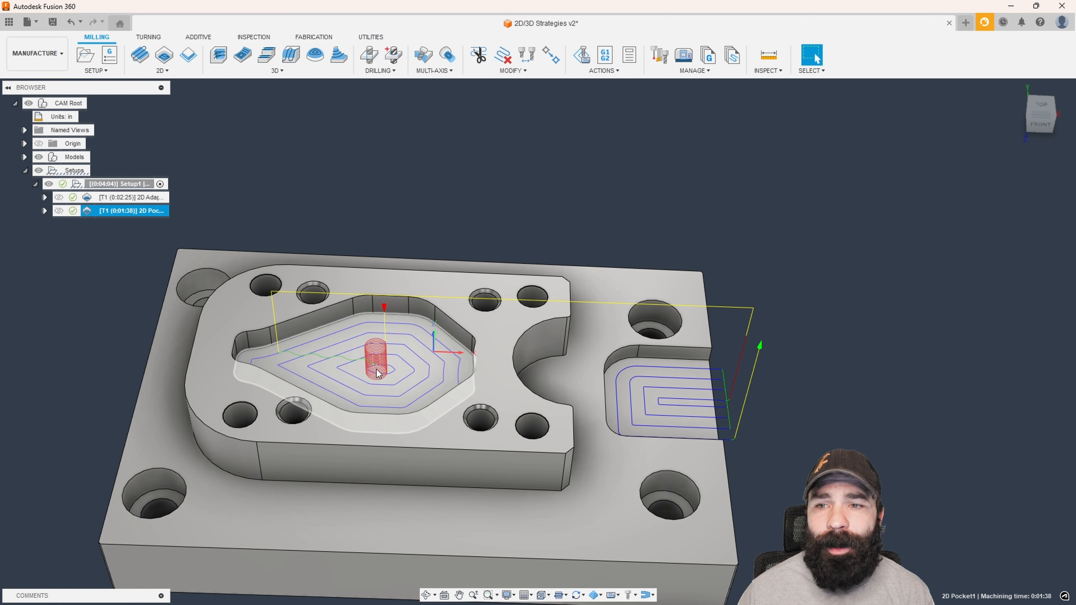
left_click(162, 55)
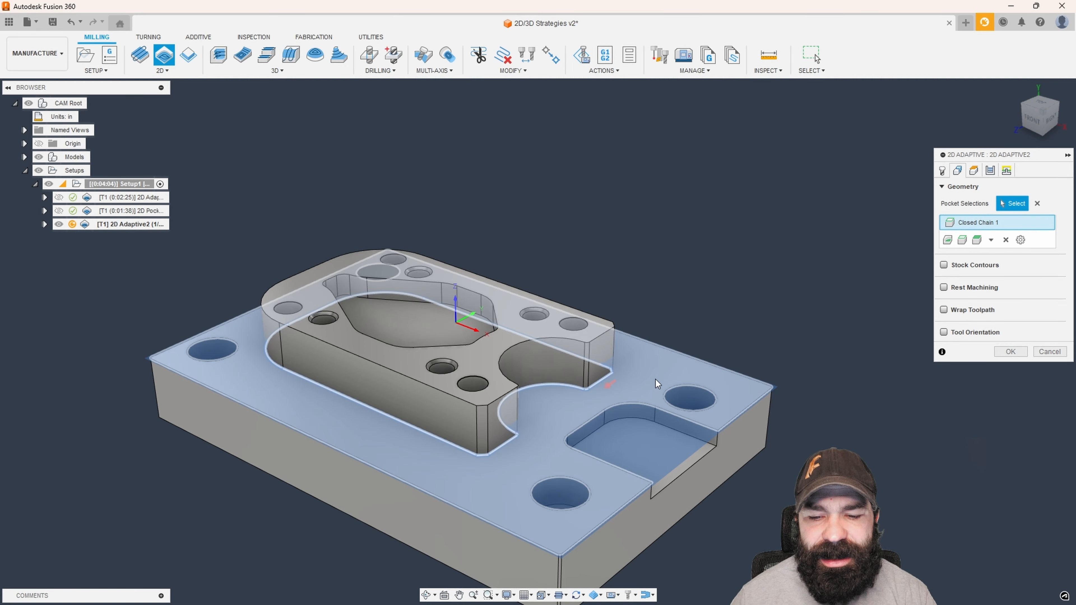
mouse_move(668, 384)
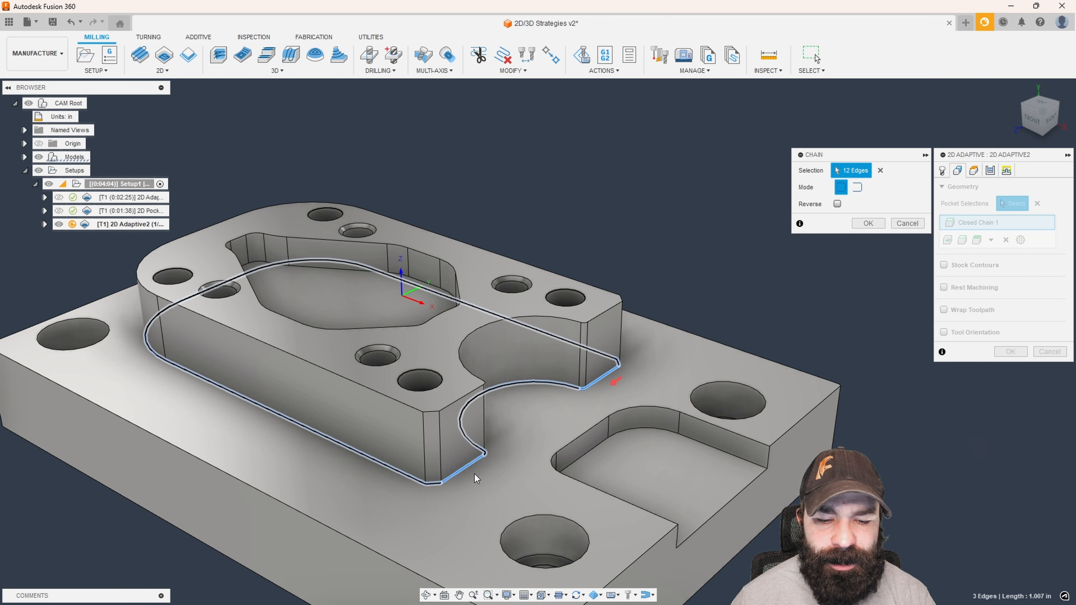
mouse_move(828, 247)
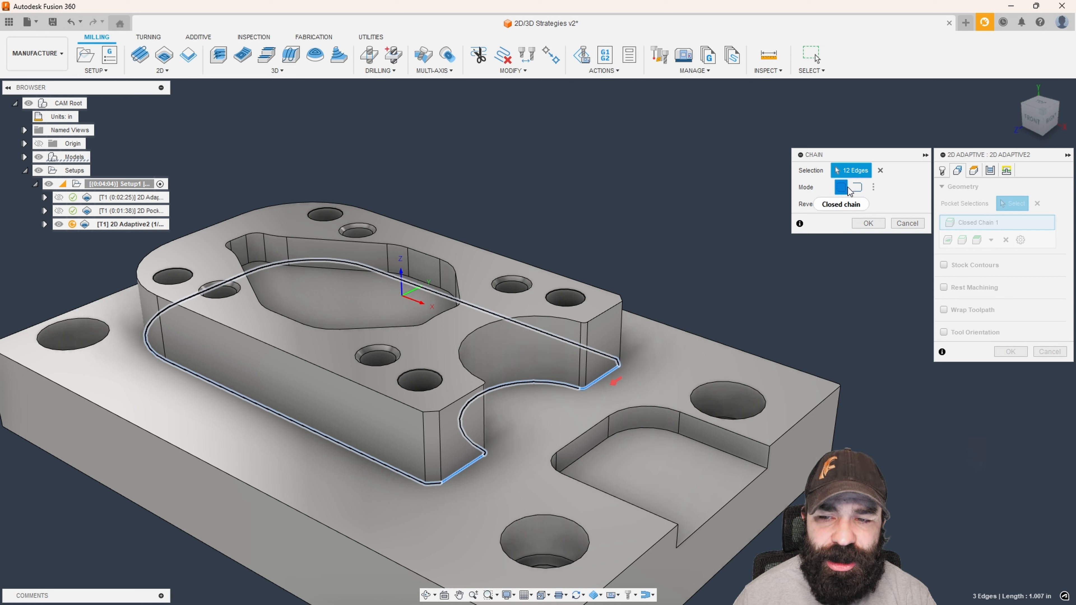
Step: Set the boundary as an open chain along the notch, machining side to the right, and accept it
left_click(857, 187)
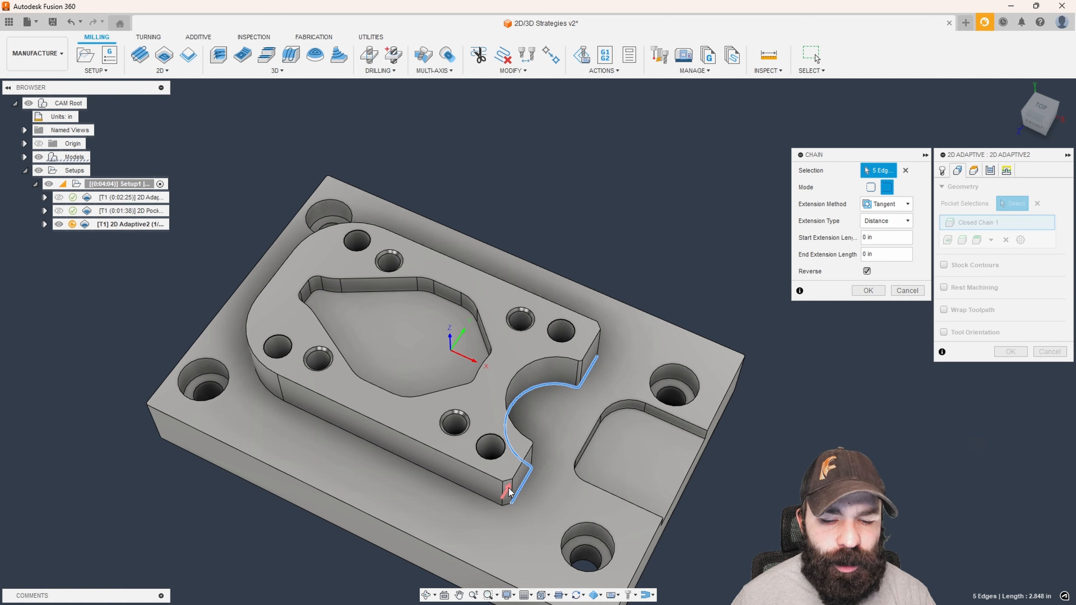
left_click(866, 271)
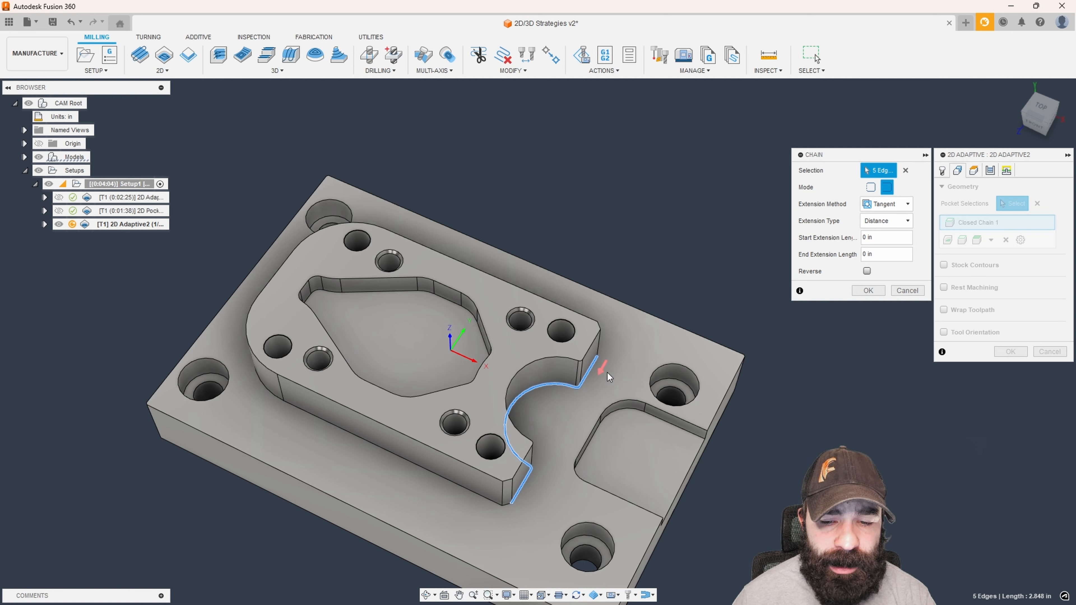
left_click(867, 271)
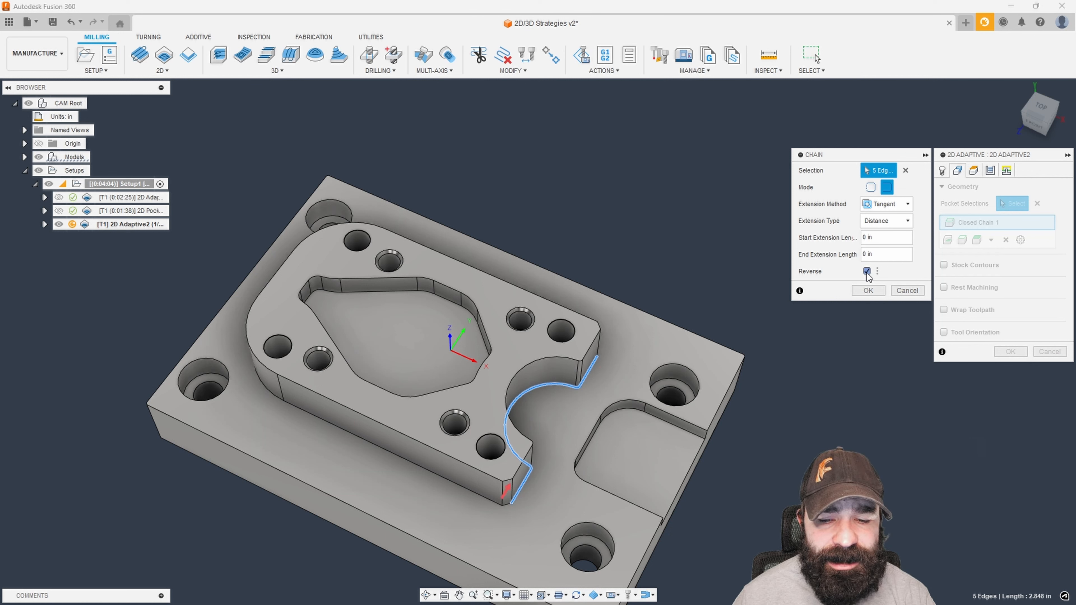
left_click(866, 272)
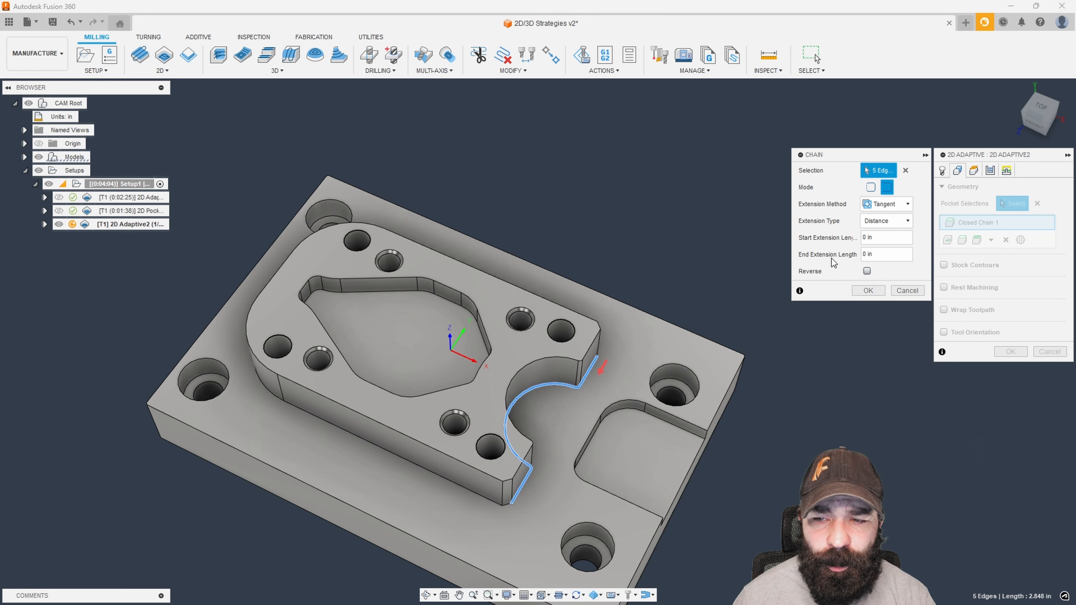
mouse_move(805, 292)
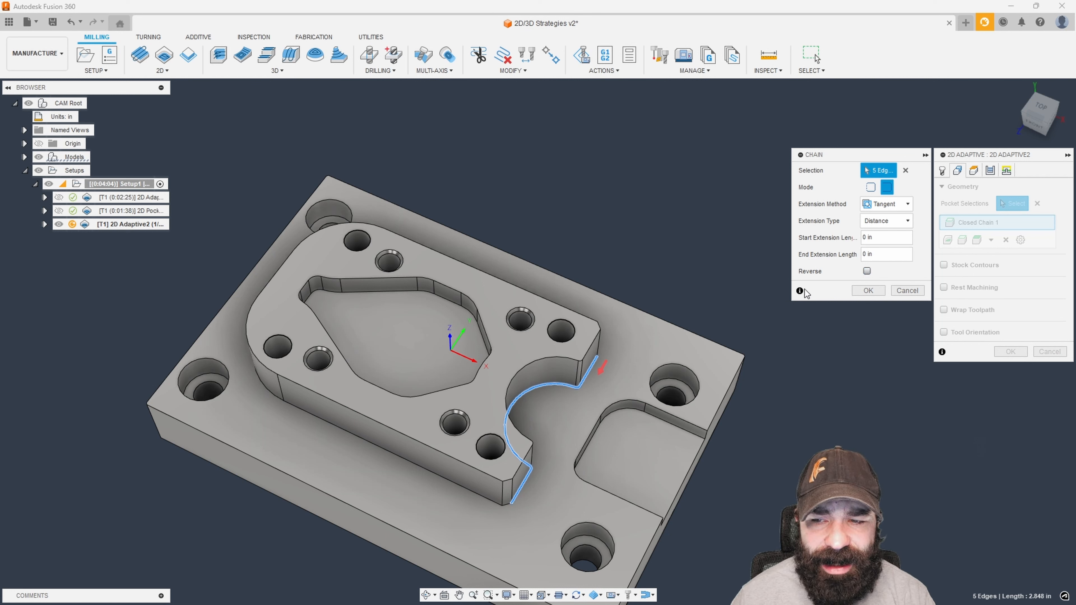
left_click(868, 290)
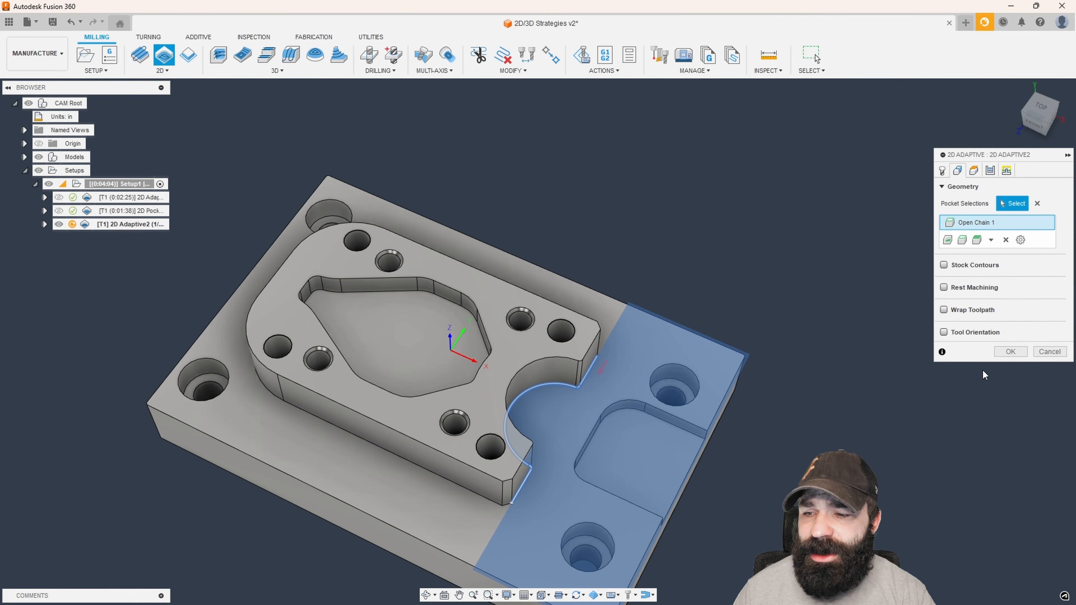
Step: Confirm the second 2D Adaptive operation covering the area right of the notch
left_click(1011, 351)
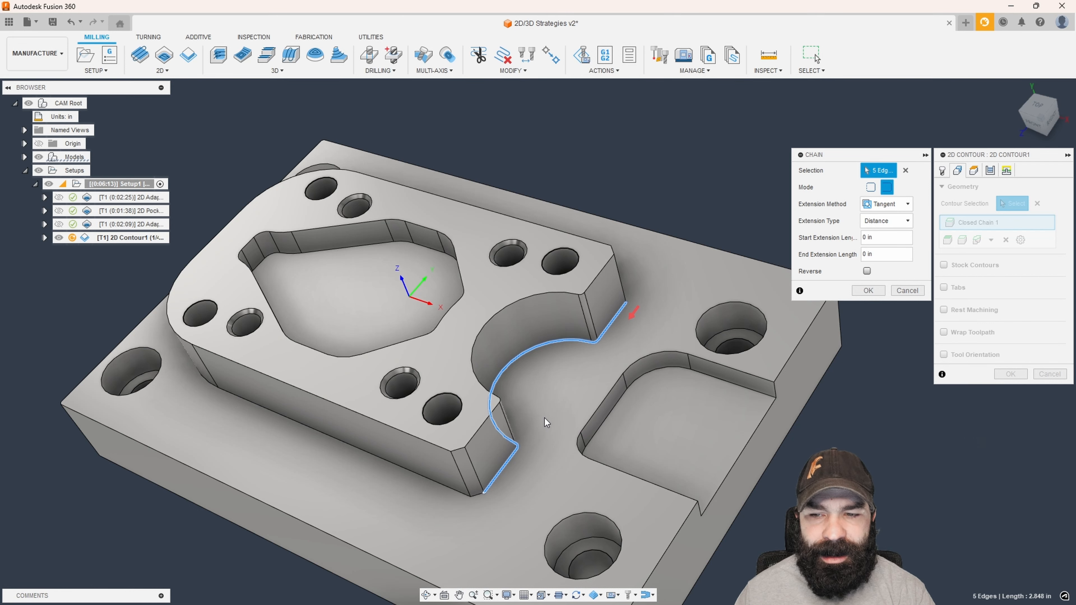
Step: Accept the notch chain, generate the 2D Contour, and view the plate from the top
left_click(868, 290)
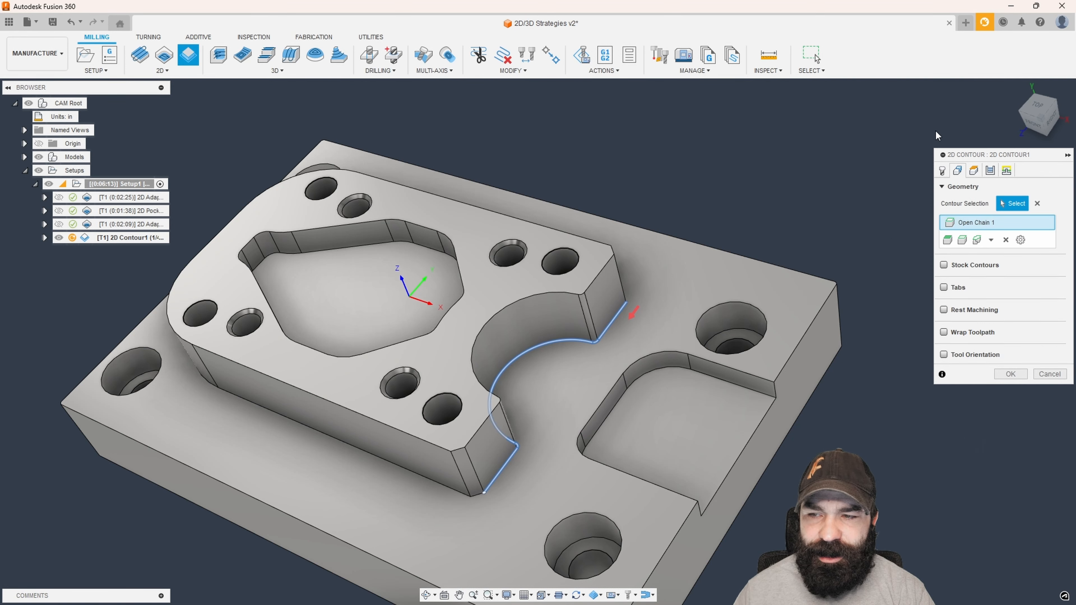
left_click(1011, 374)
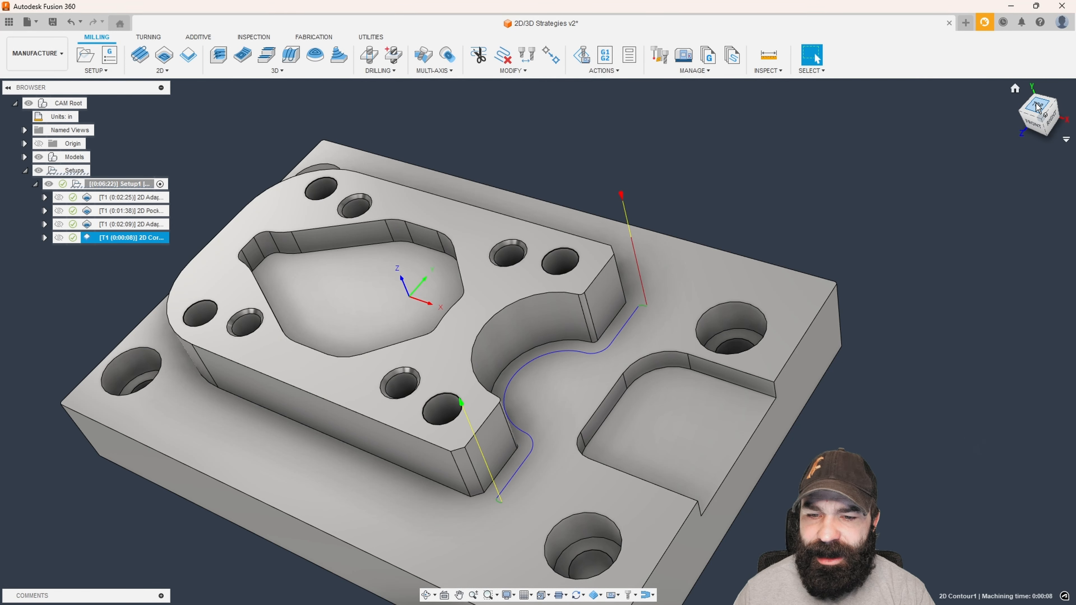
left_click(1038, 107)
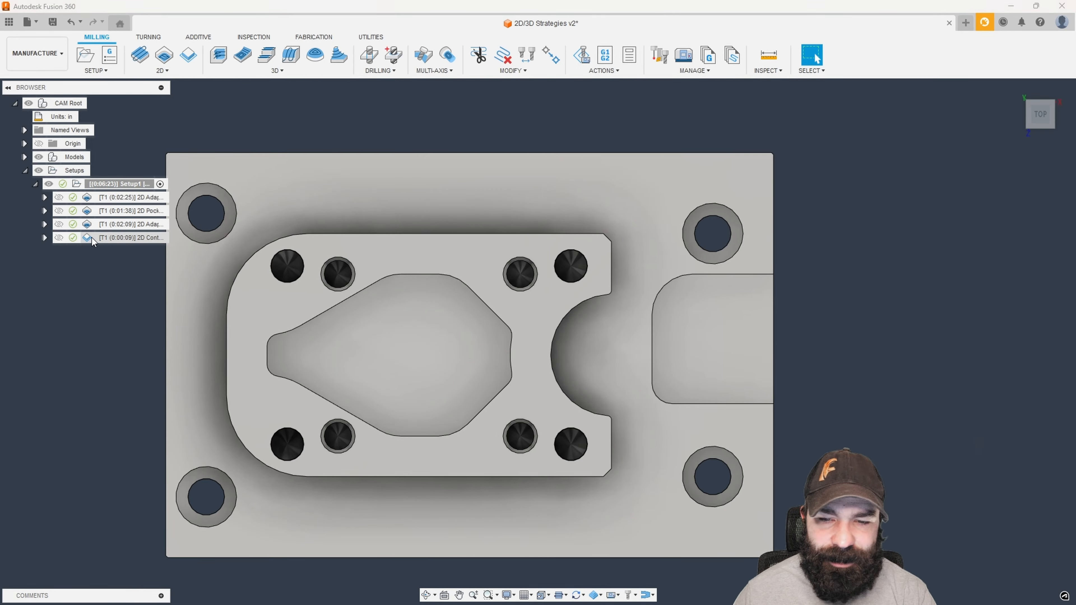
Step: Revise 2D Contour1 to include a chain around the slot, then reopen its pass and geometry settings
double_click(129, 238)
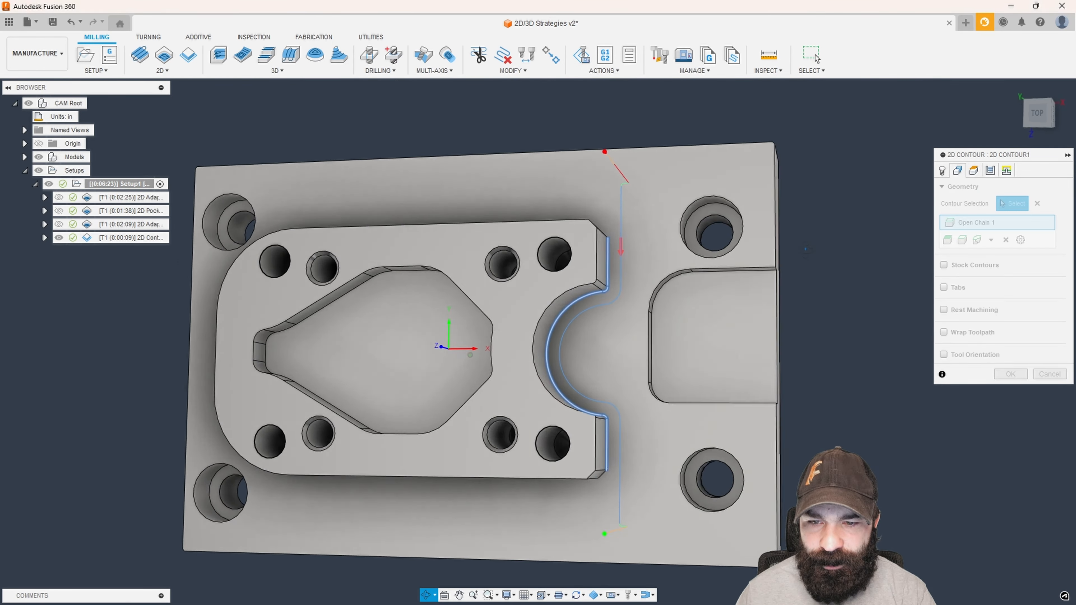
left_click(1010, 374)
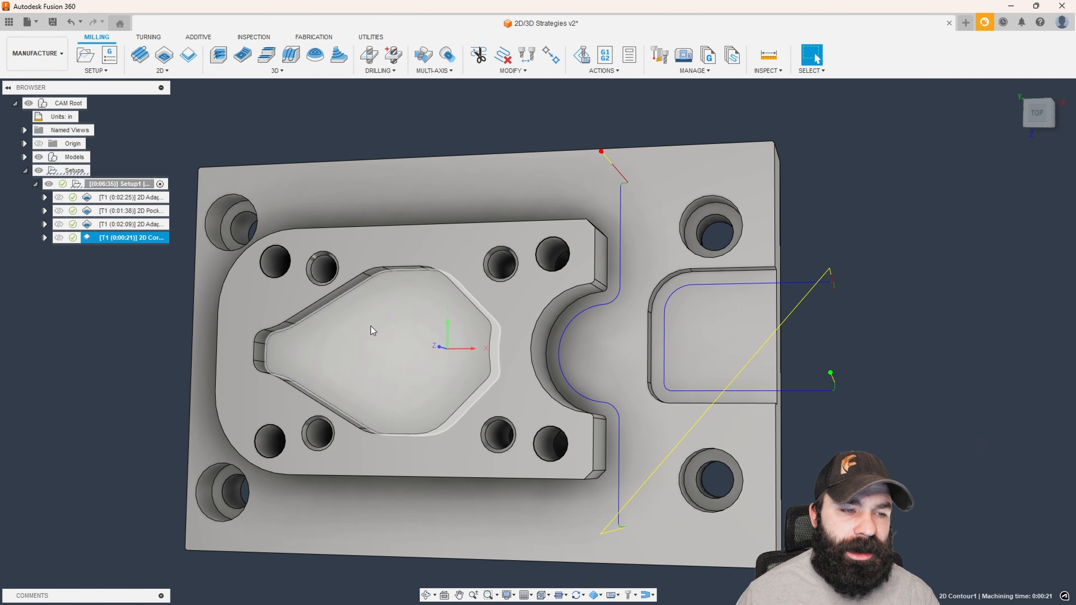
double_click(130, 237)
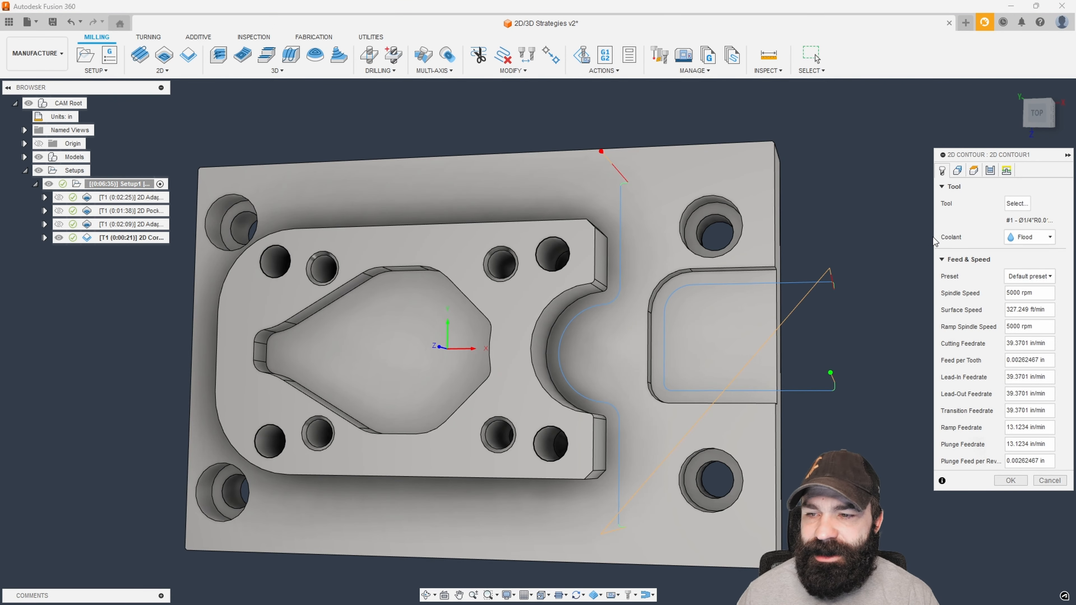
left_click(990, 170)
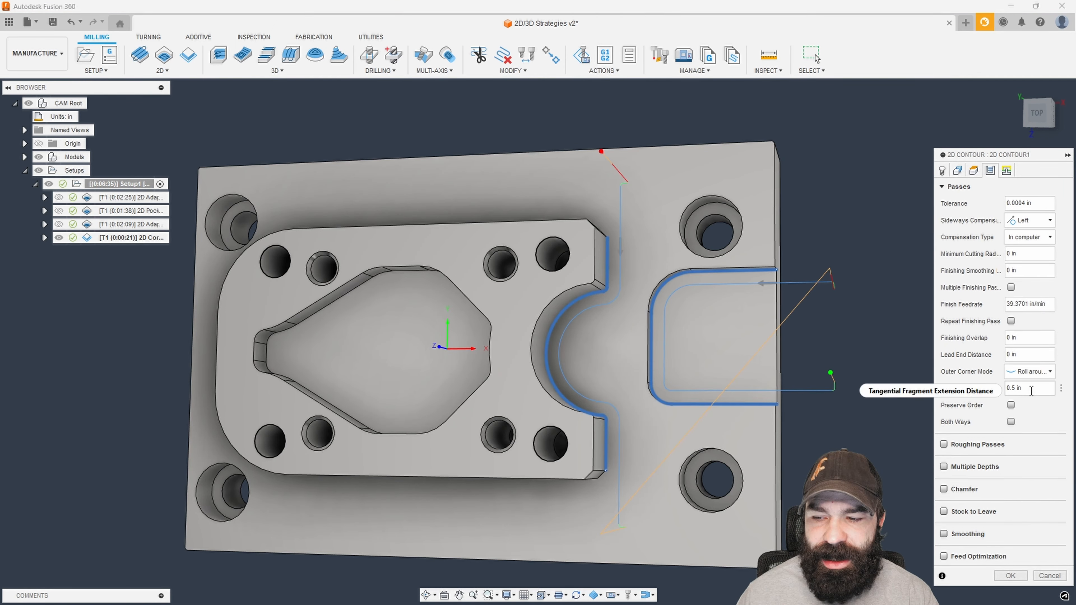
left_click(1029, 388)
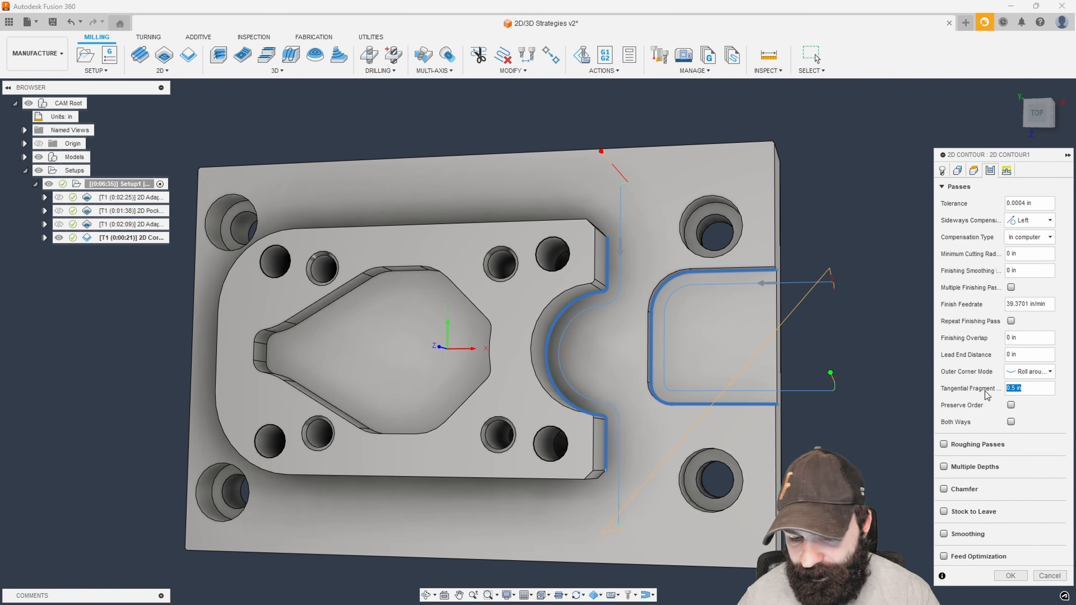
left_click(957, 170)
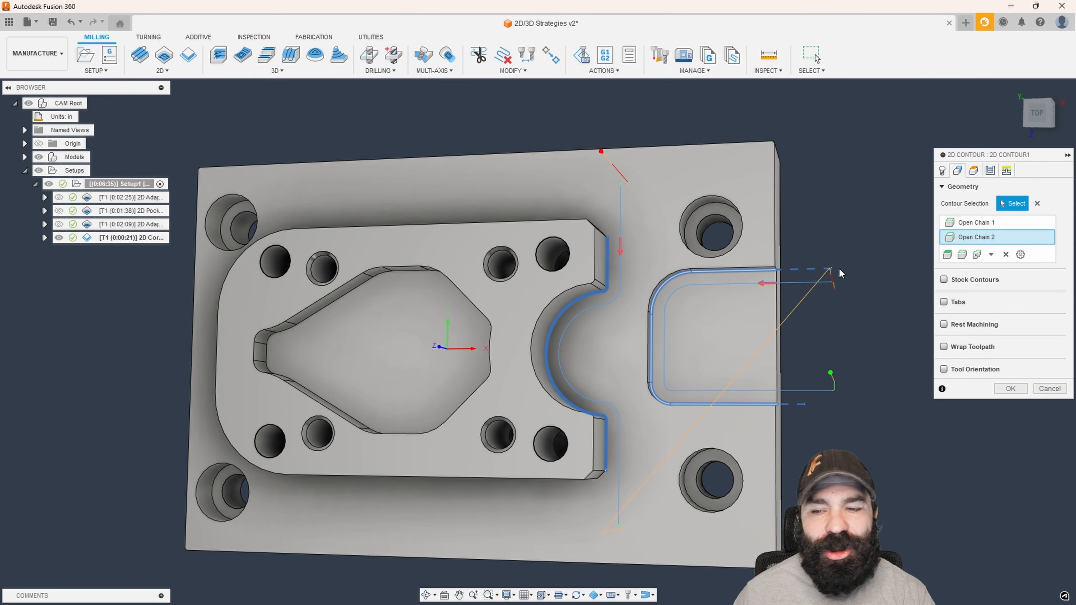
mouse_move(793, 275)
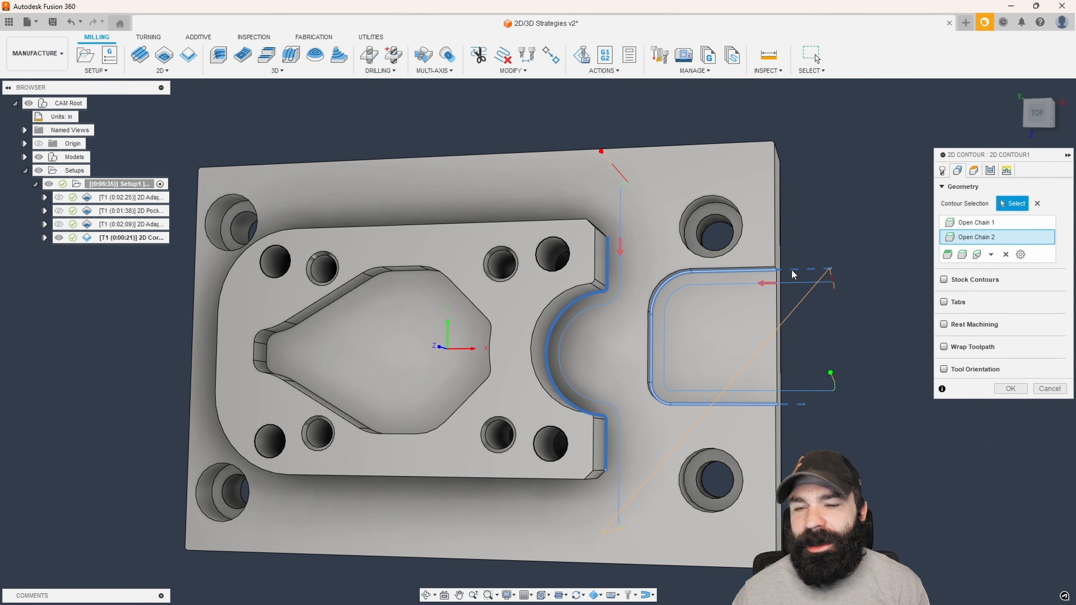
mouse_move(818, 278)
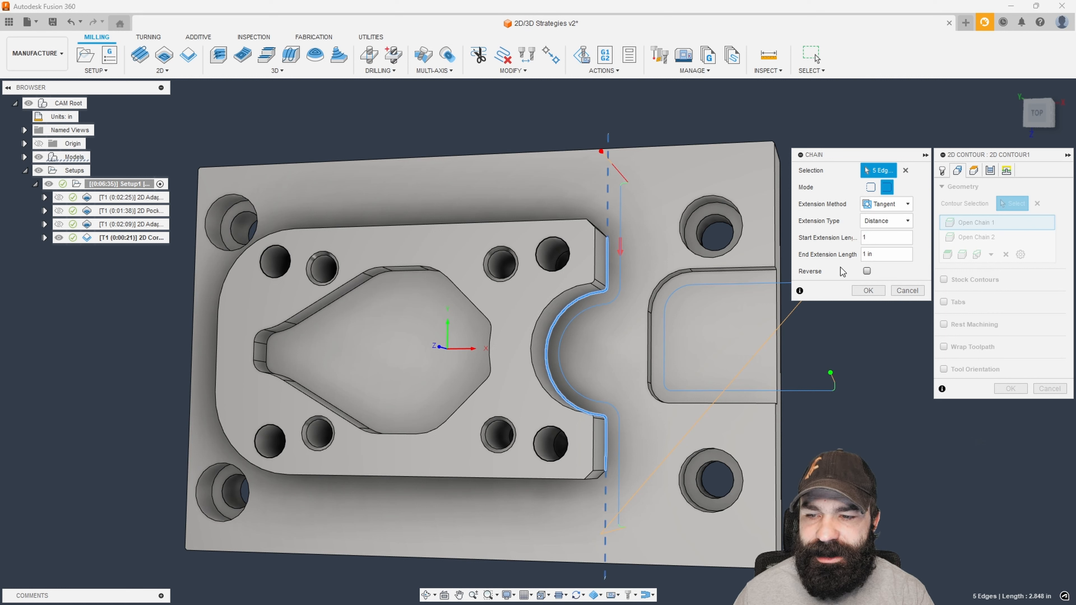
mouse_move(611, 126)
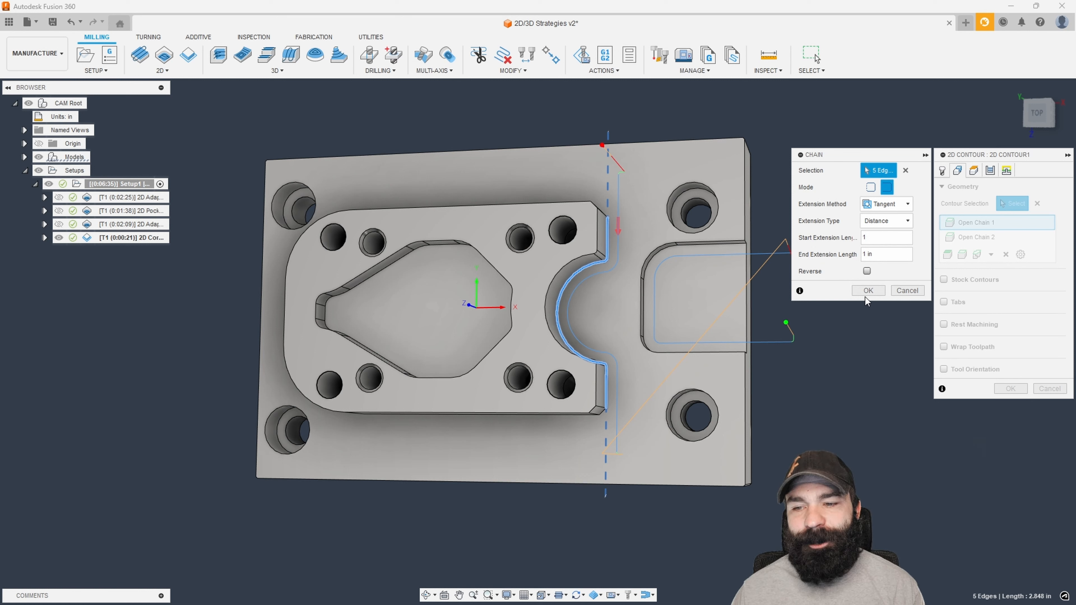
Step: Confirm one-inch tangent extensions at both ends of the notch chain
left_click(868, 290)
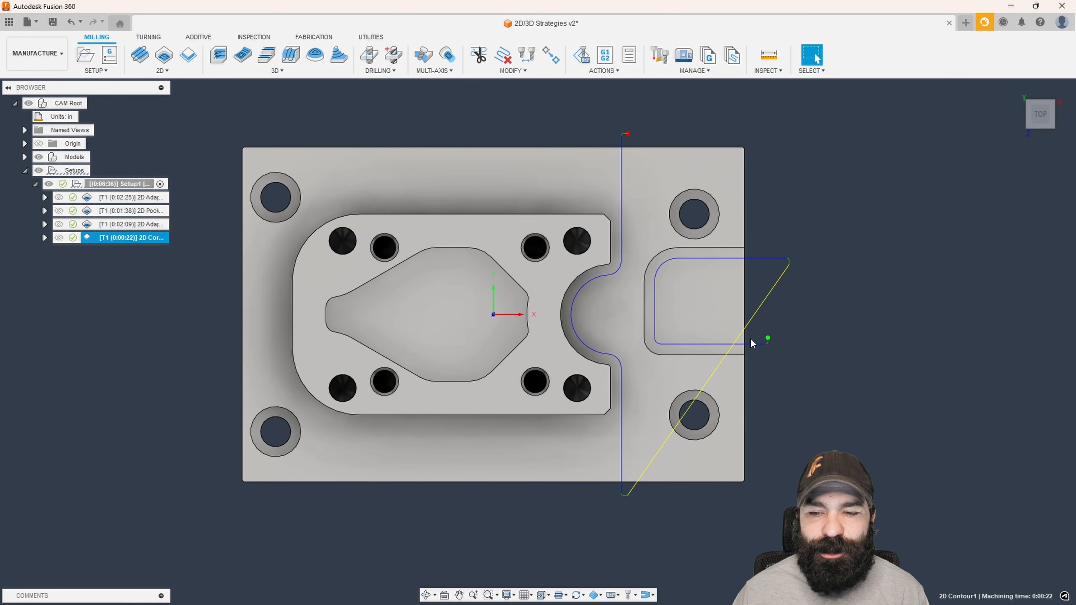
mouse_move(759, 357)
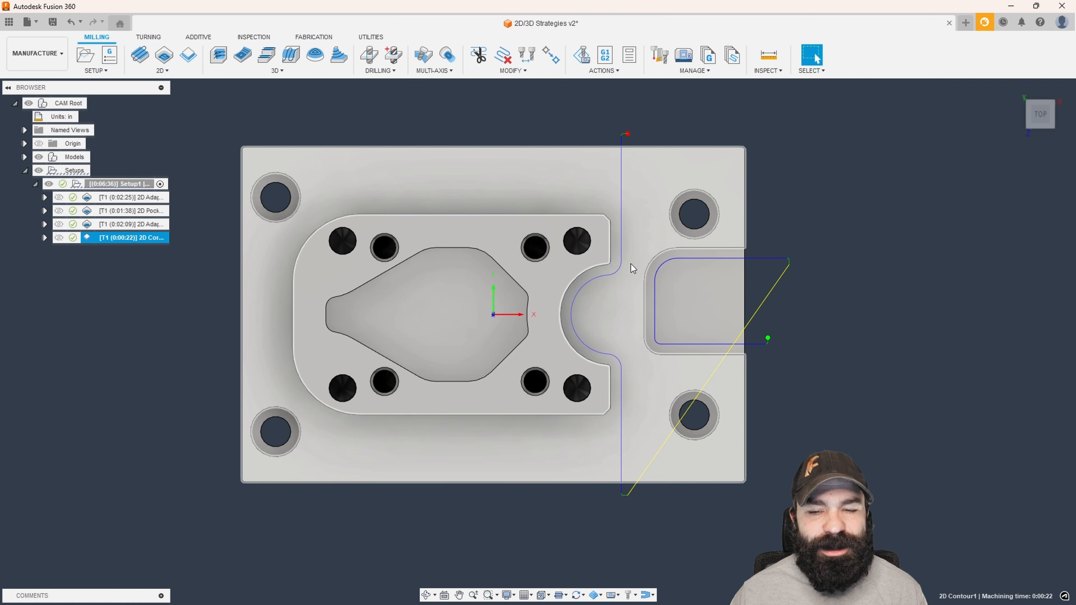
mouse_move(628, 208)
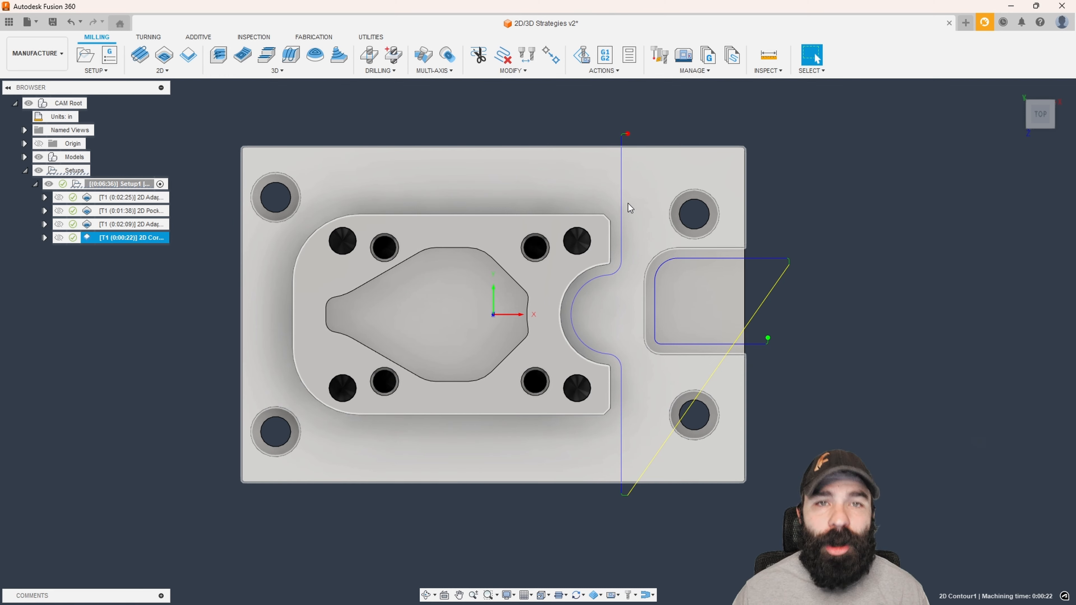
mouse_move(648, 233)
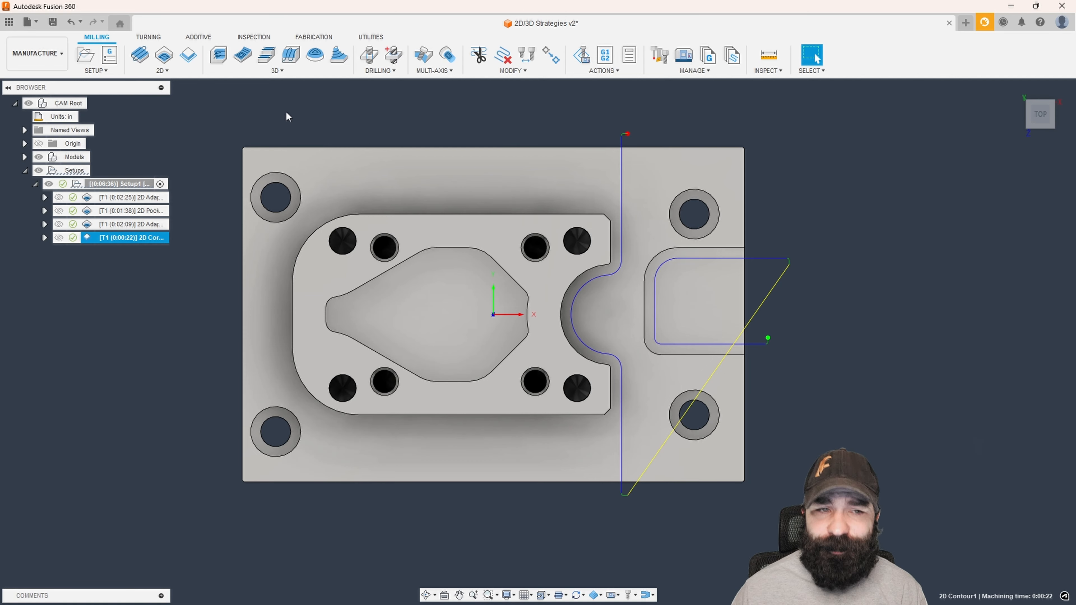
mouse_move(219, 55)
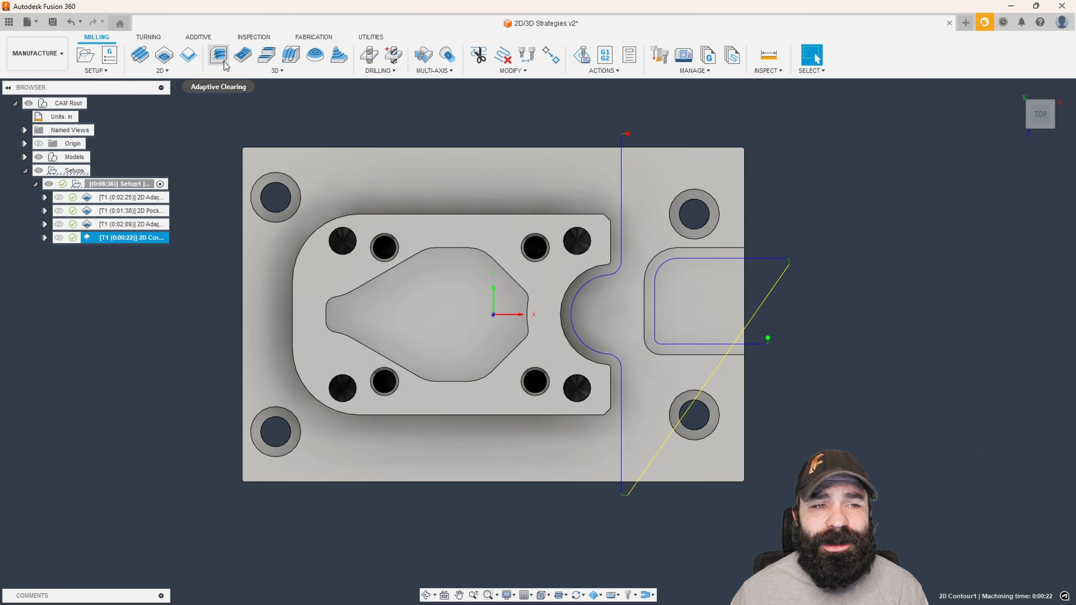
Step: Start a 3D Adaptive Clearing and set its machining boundary to Selection for the pocket and slot faces
left_click(219, 54)
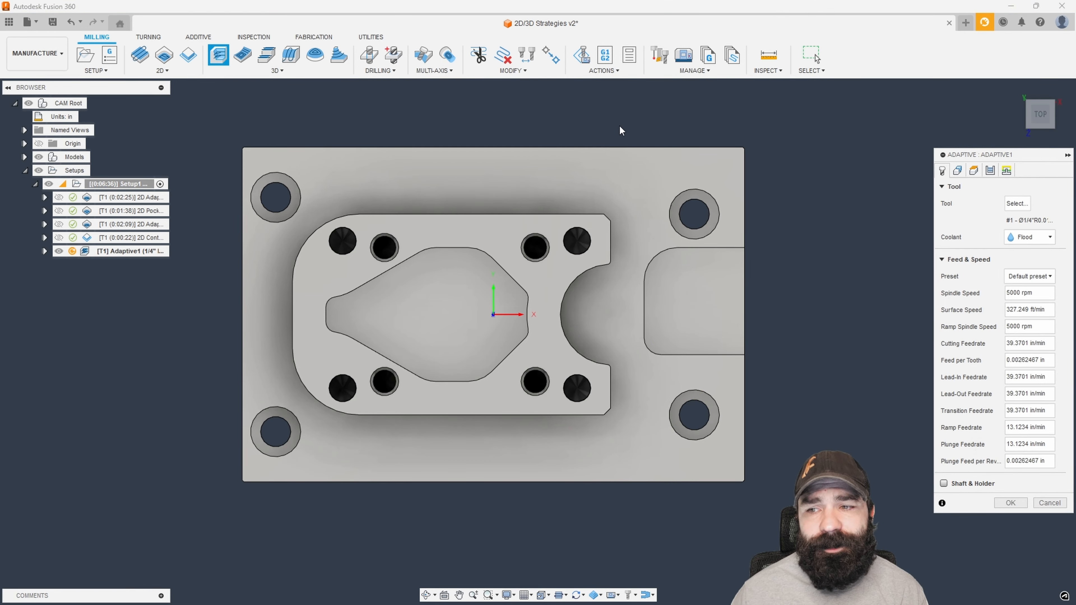
mouse_move(822, 161)
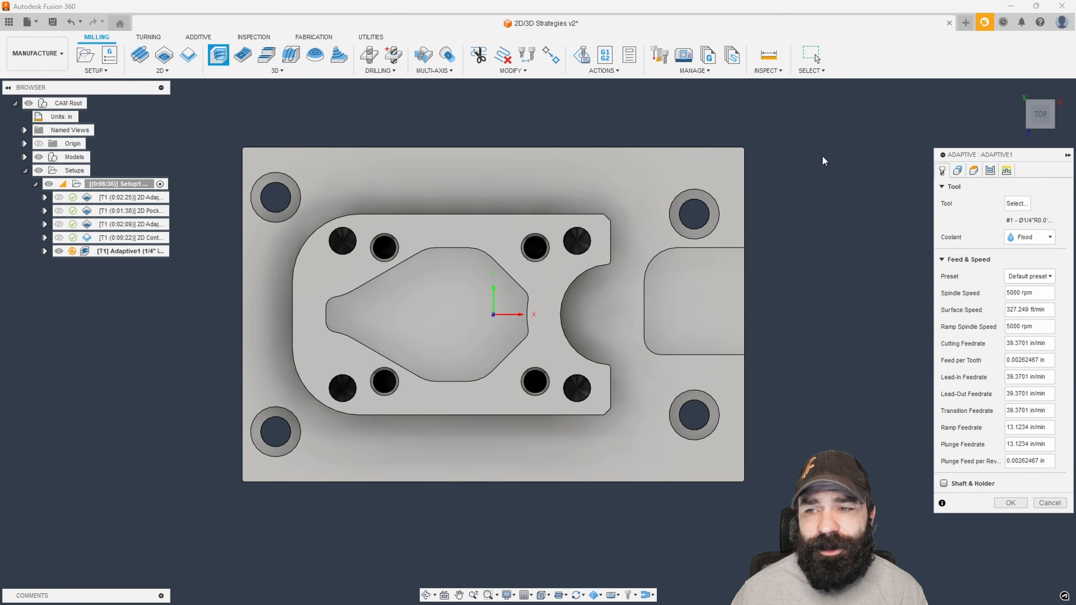
left_click(957, 170)
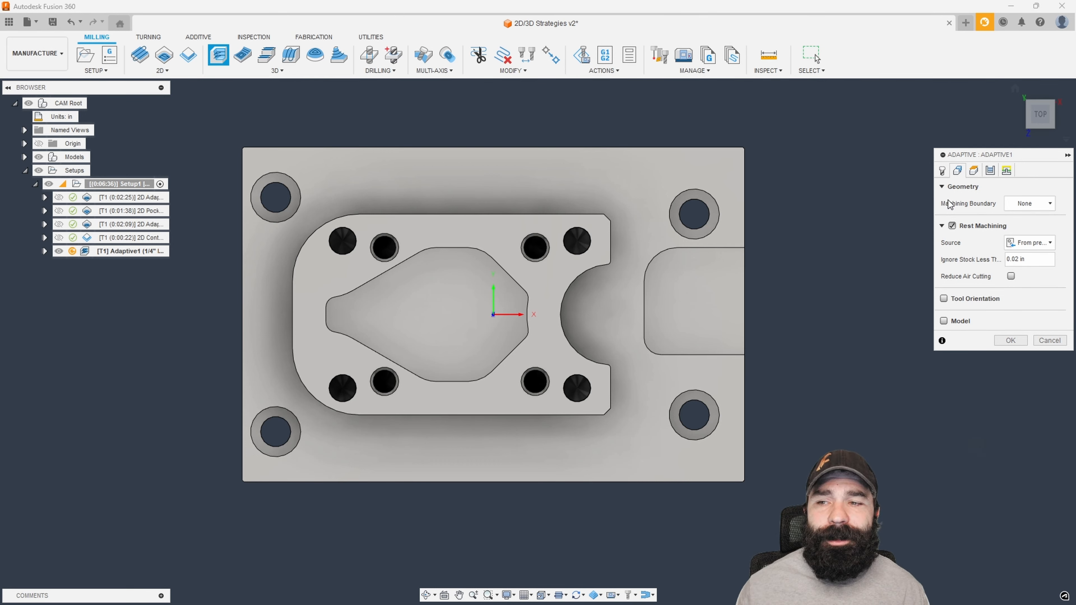
left_click(1029, 203)
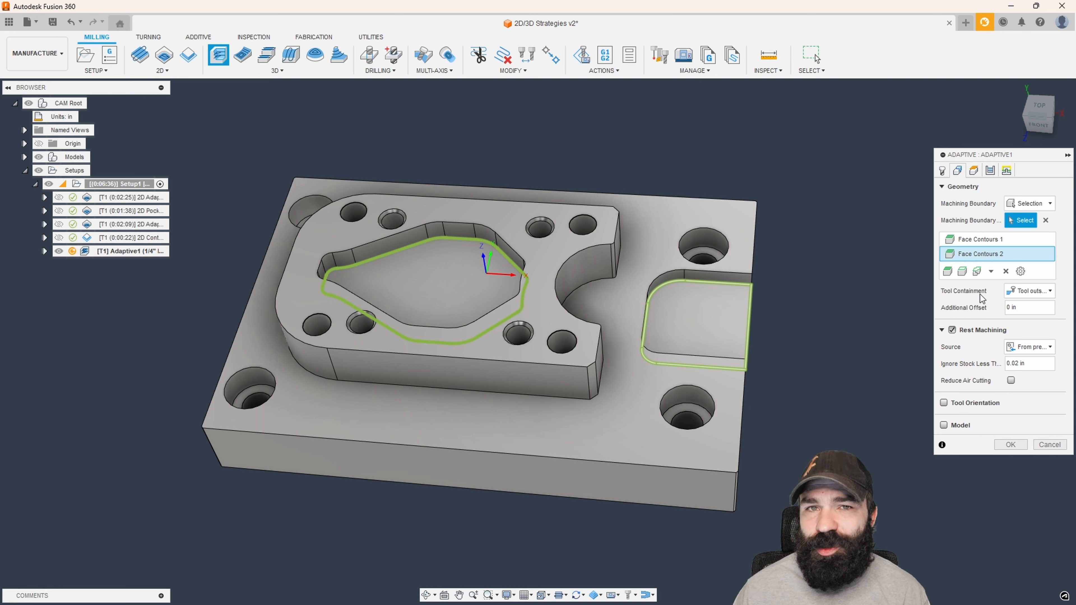
Step: Set Tool Containment to tool inside boundary for the 3D Adaptive
left_click(1029, 291)
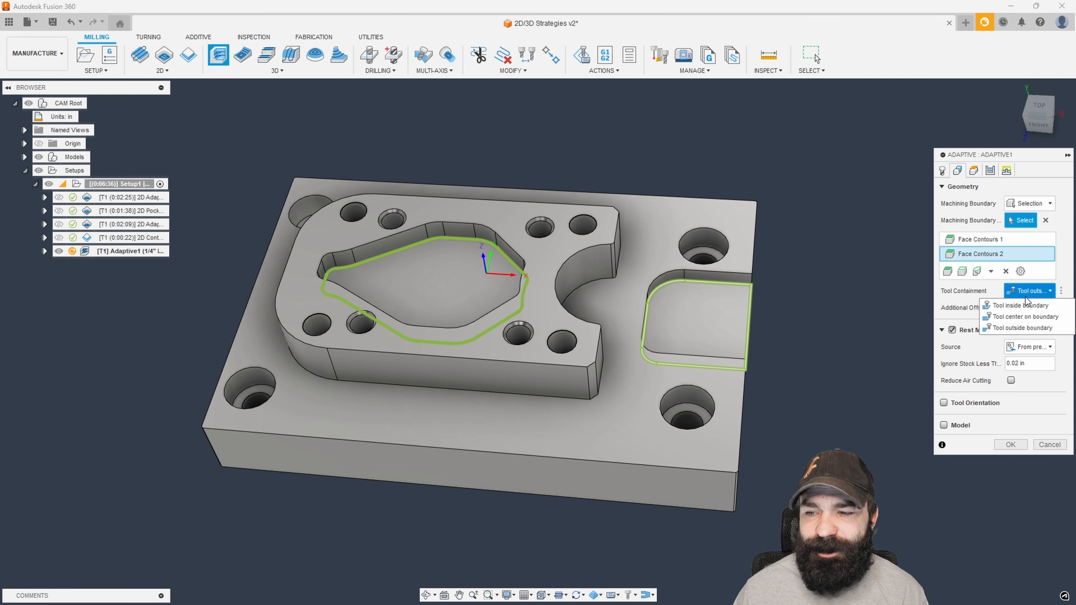
left_click(1011, 445)
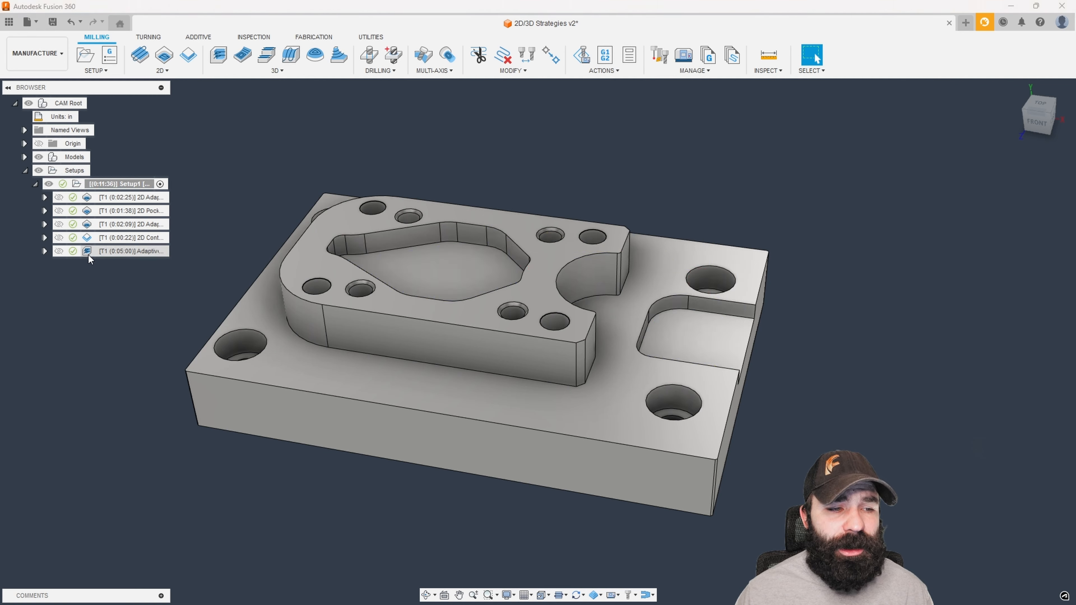
Step: Reopen Adaptive1, review its Geometry settings, then remove the operation from the setup
double_click(133, 251)
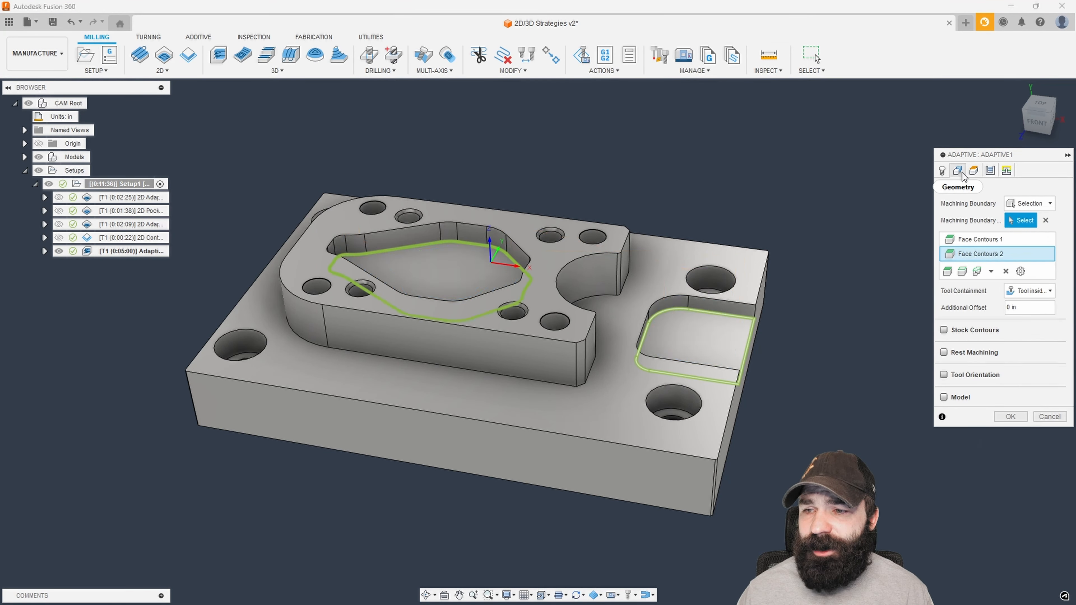
left_click(942, 330)
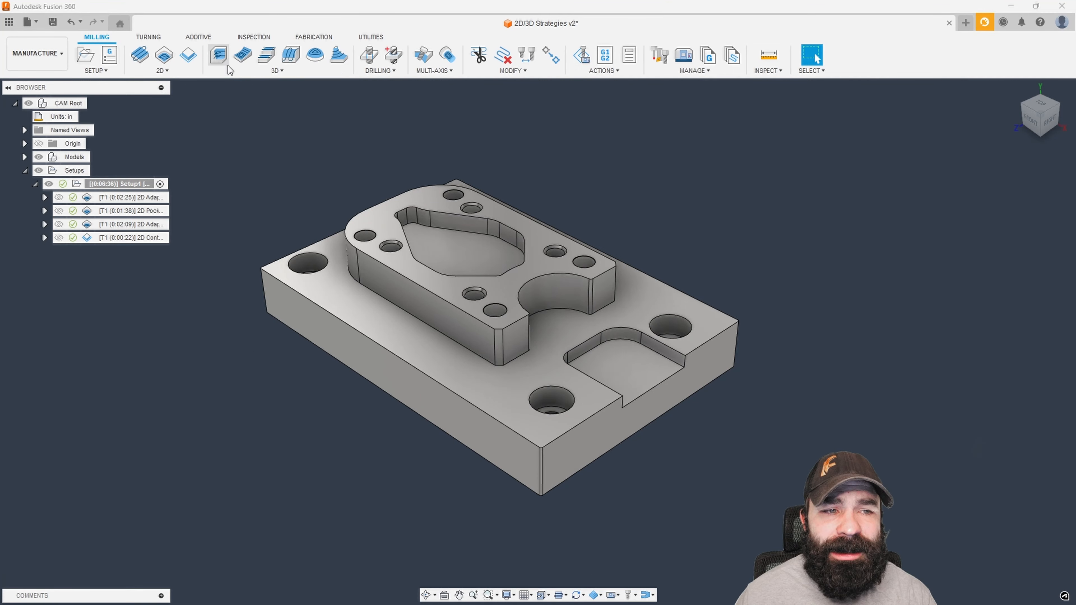
Step: Create Adaptive2 clearing the whole part with tool T2 chosen from the Shop Crib library
left_click(218, 55)
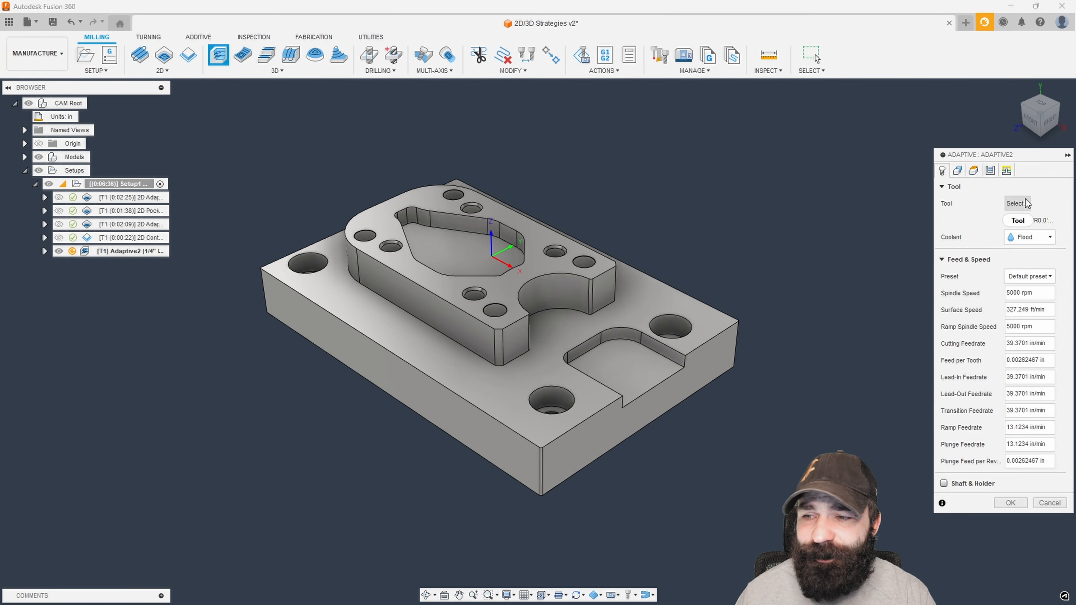
left_click(1017, 204)
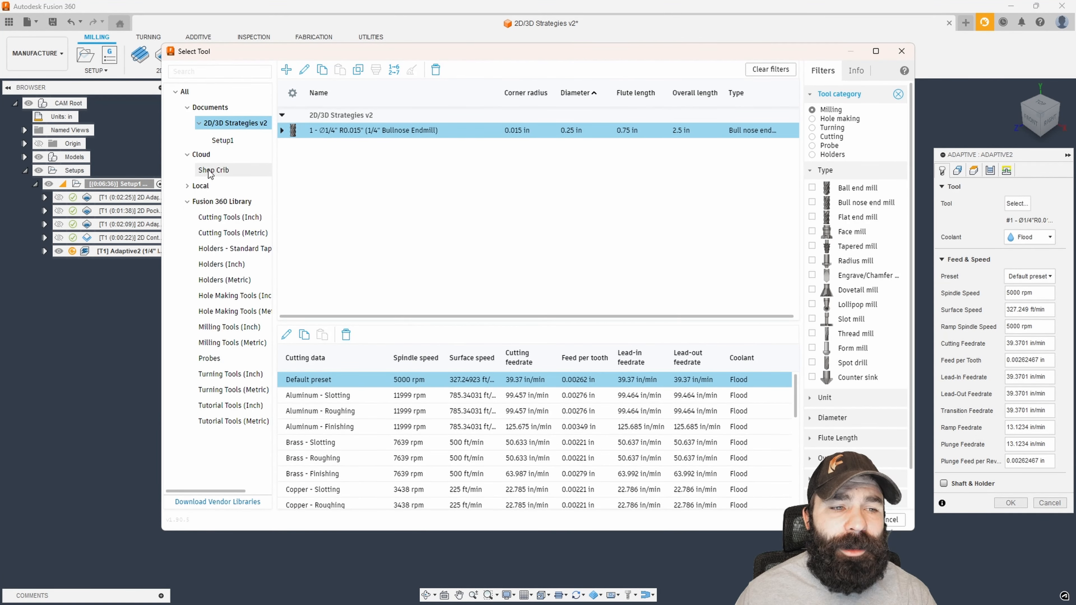
left_click(1010, 502)
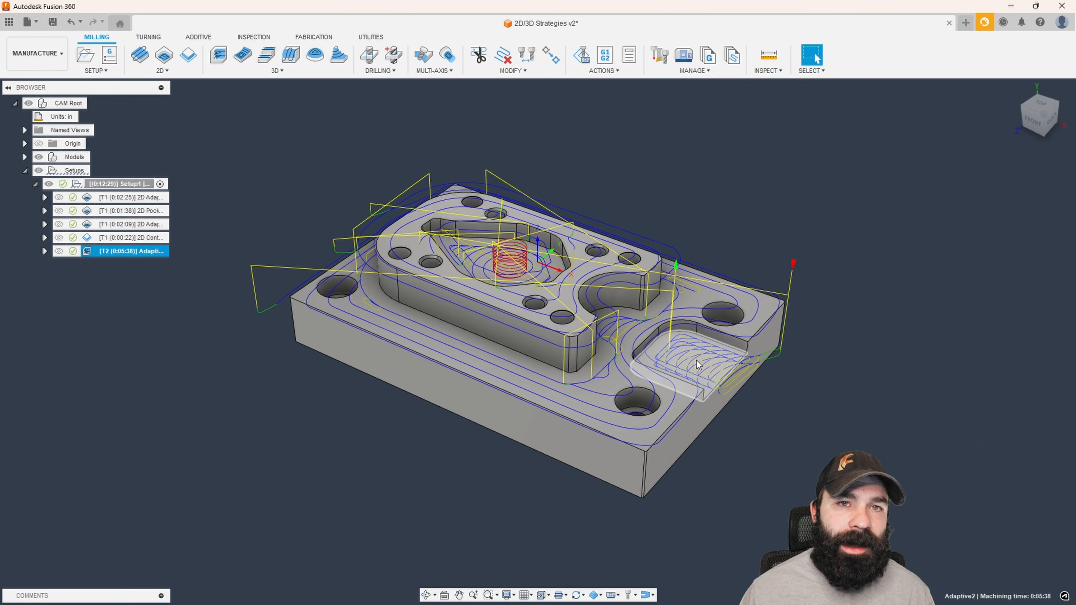
mouse_move(692, 371)
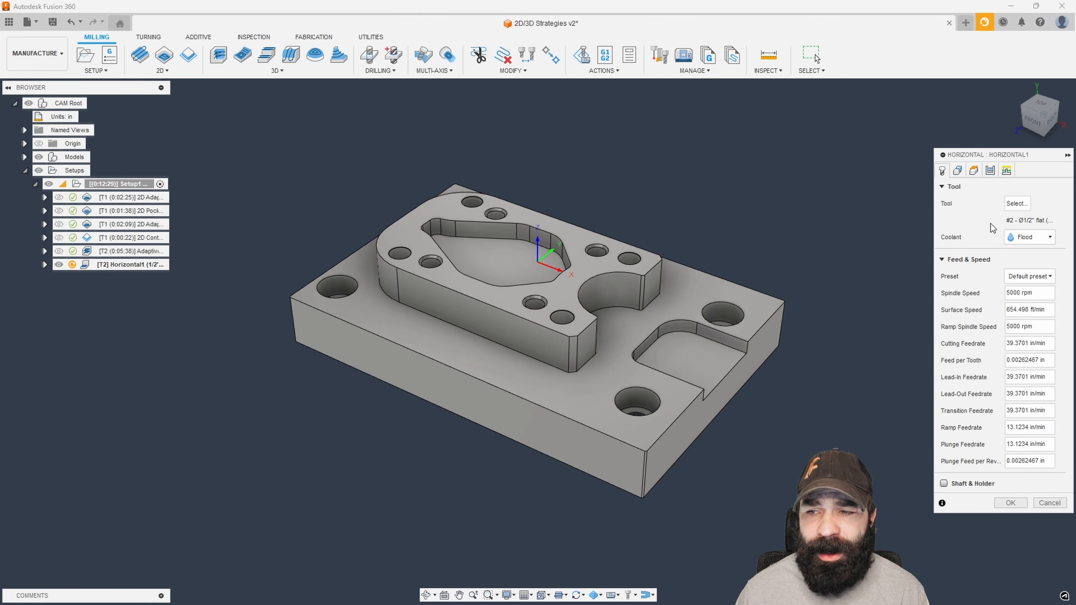
Step: Bound Horizontal1 by the selected plateau edges as two closed chains, tool centre on boundary
left_click(957, 170)
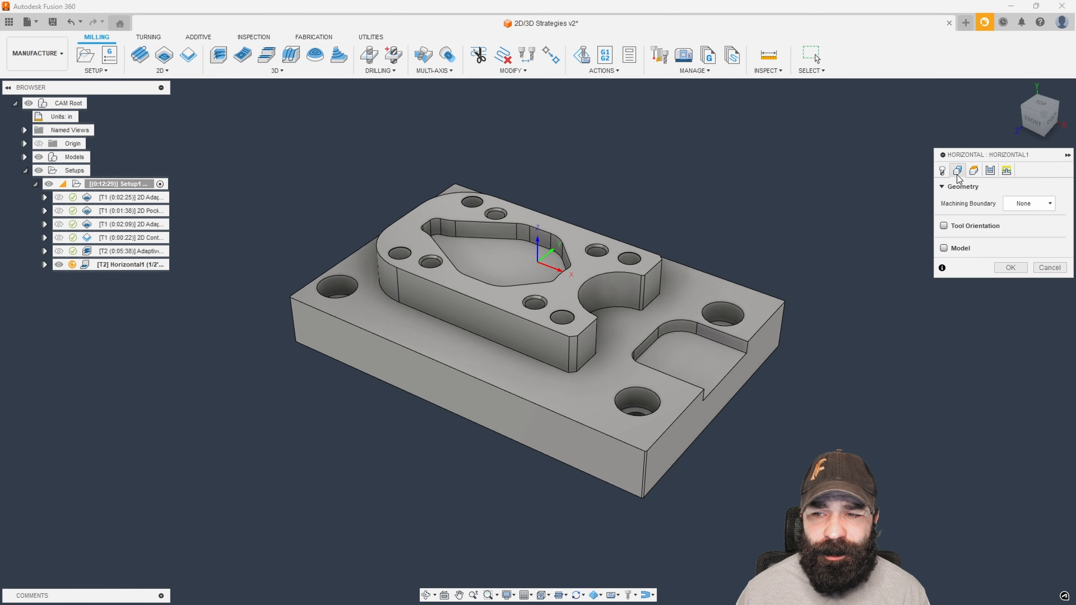
left_click(1047, 204)
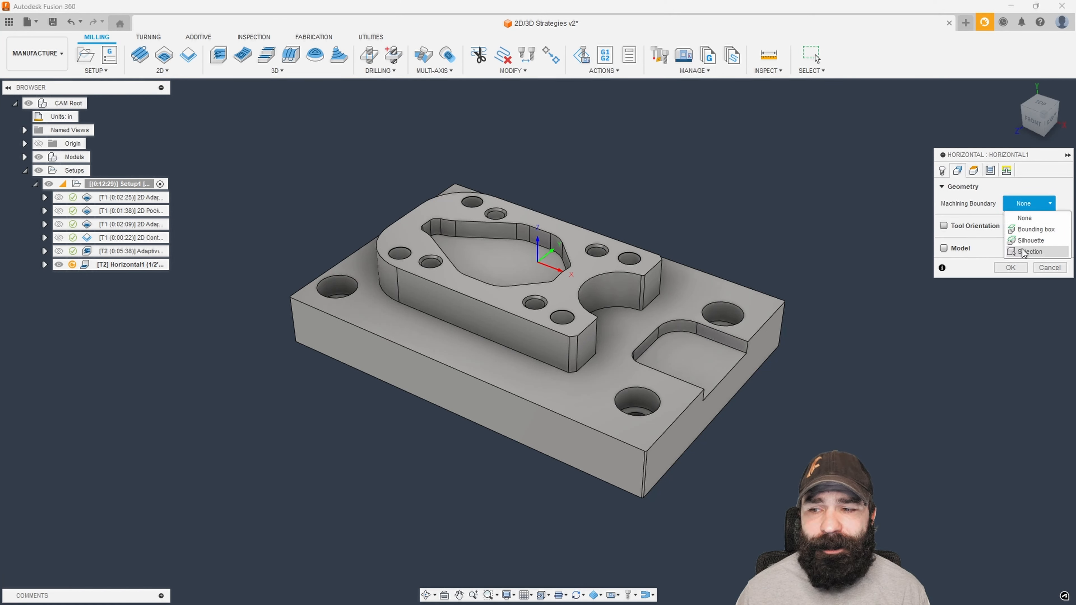
left_click(1030, 252)
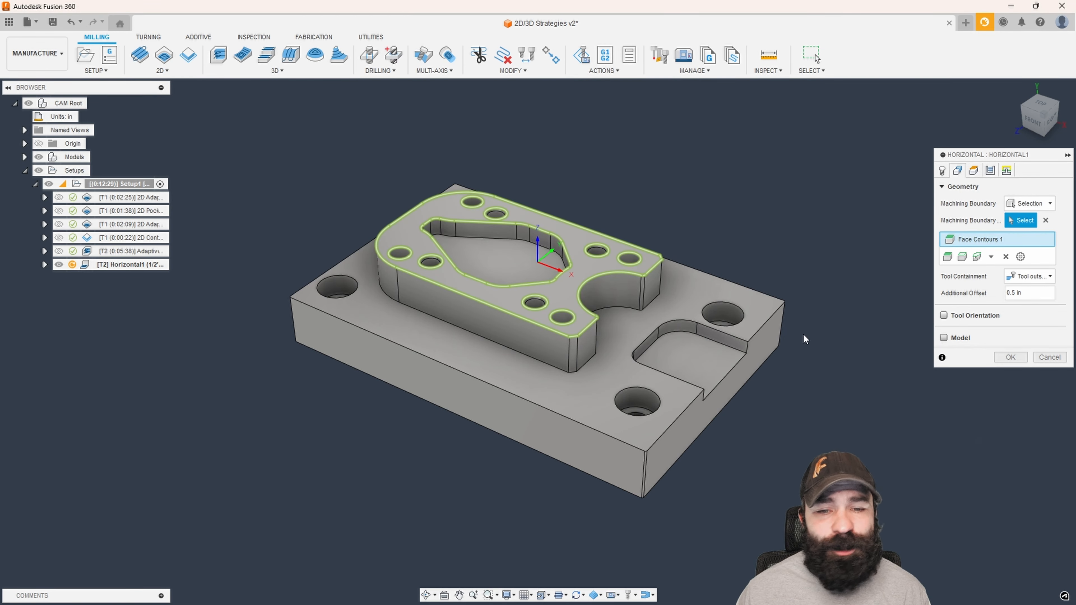
mouse_move(838, 335)
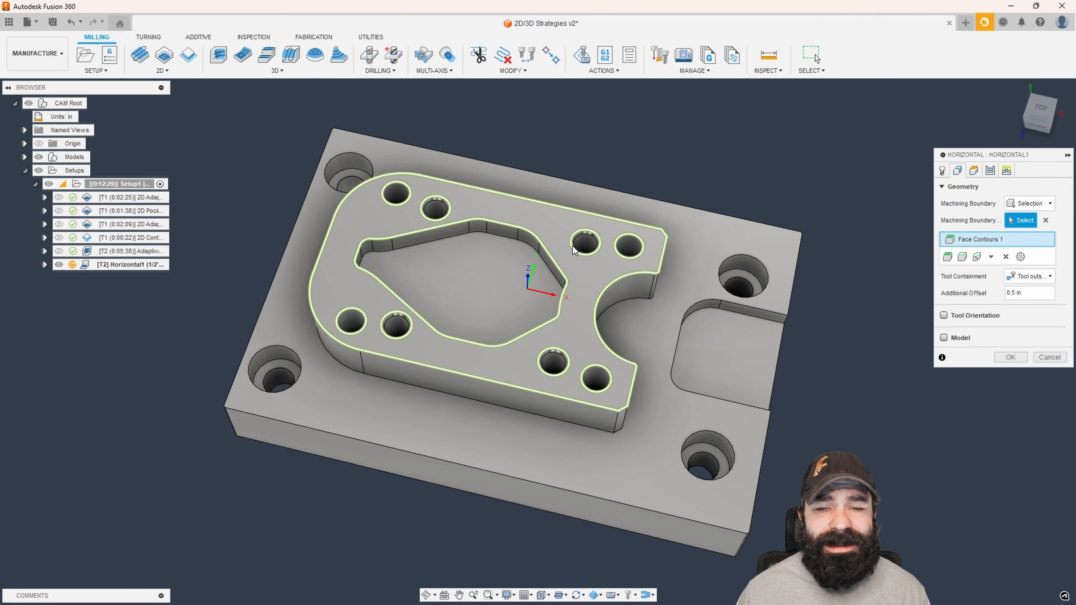
left_click(1010, 357)
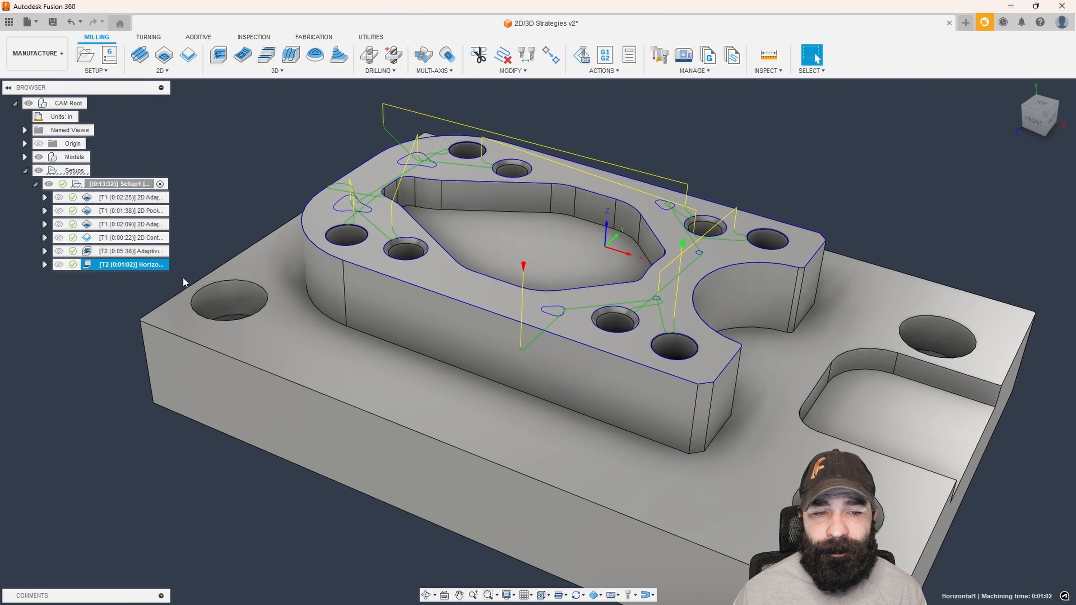
double_click(128, 264)
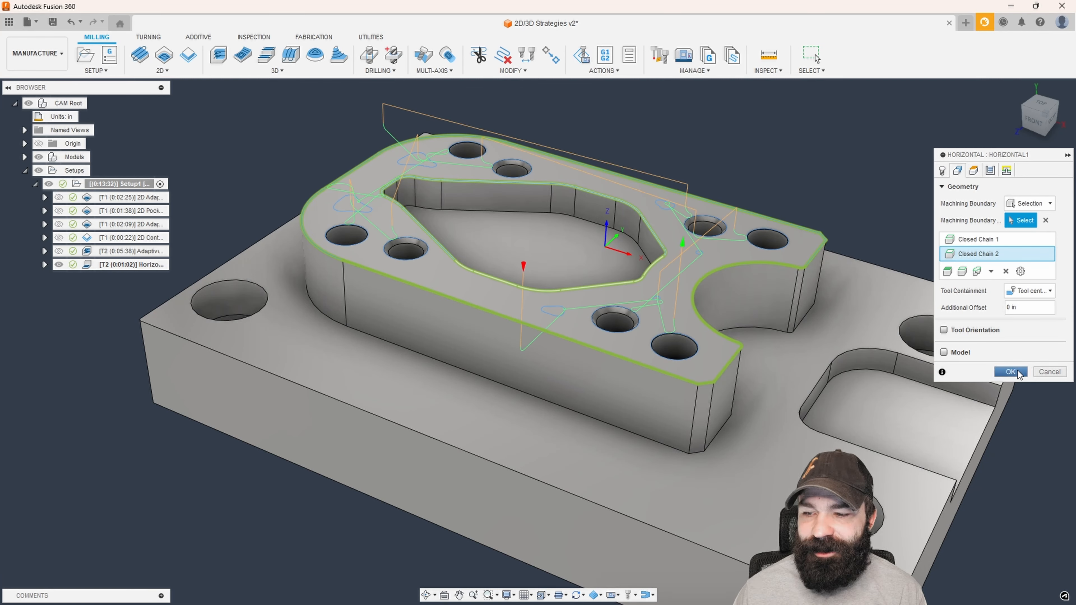
Step: Add a Flat1 finishing operation with the #2 Ø1/2" flat tool and flood coolant
left_click(1009, 372)
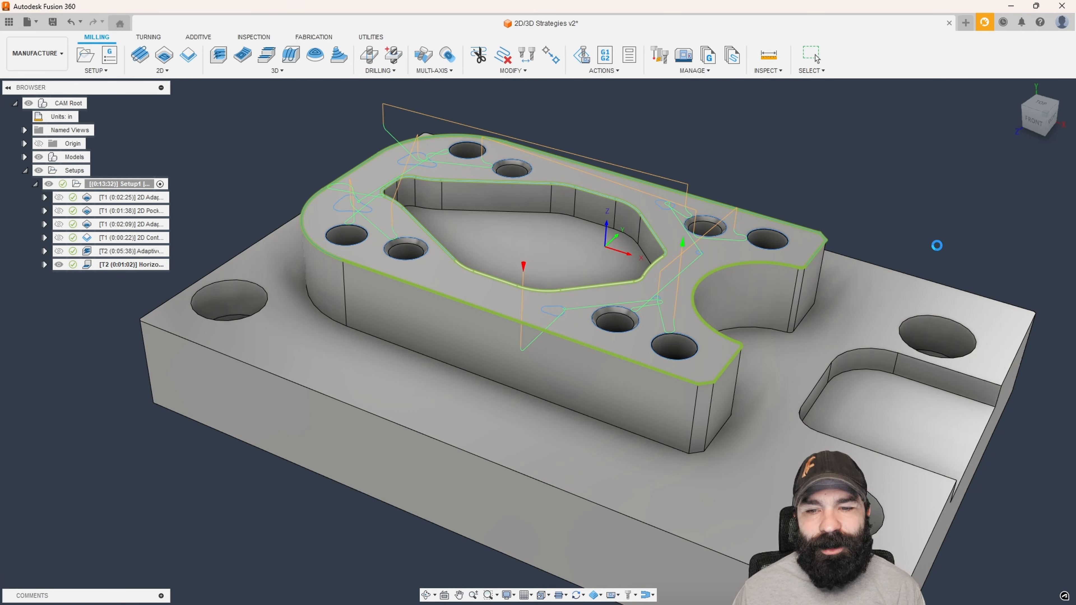
left_click(128, 264)
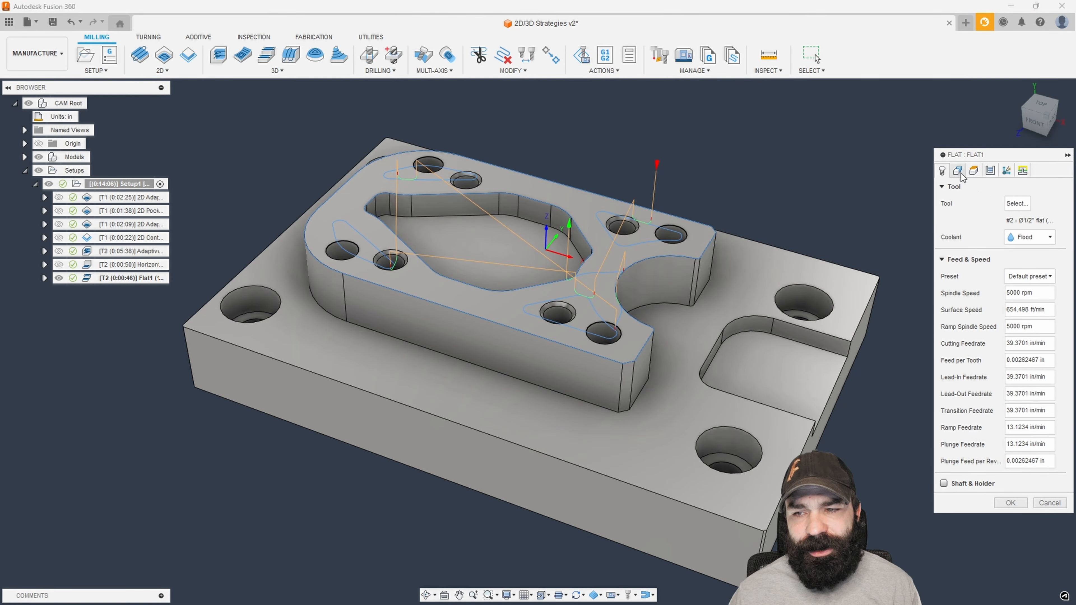
Step: Start a 3D Contour1 operation with a Silhouette machining boundary
left_click(958, 171)
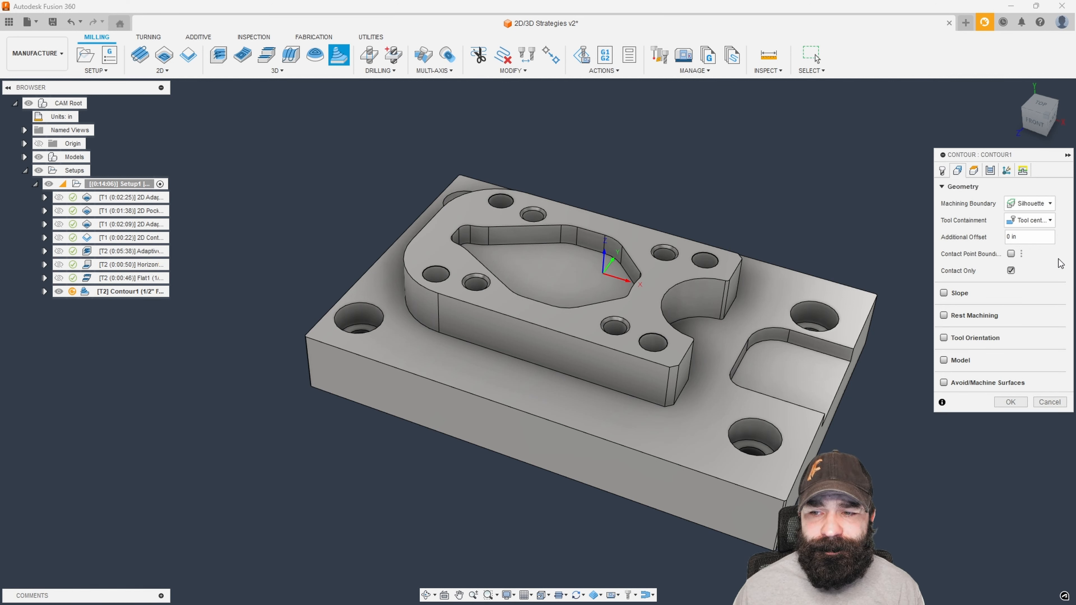
Step: Define Contour1's boundary as the part silhouette keeping only the outer outline loop
left_click(1029, 204)
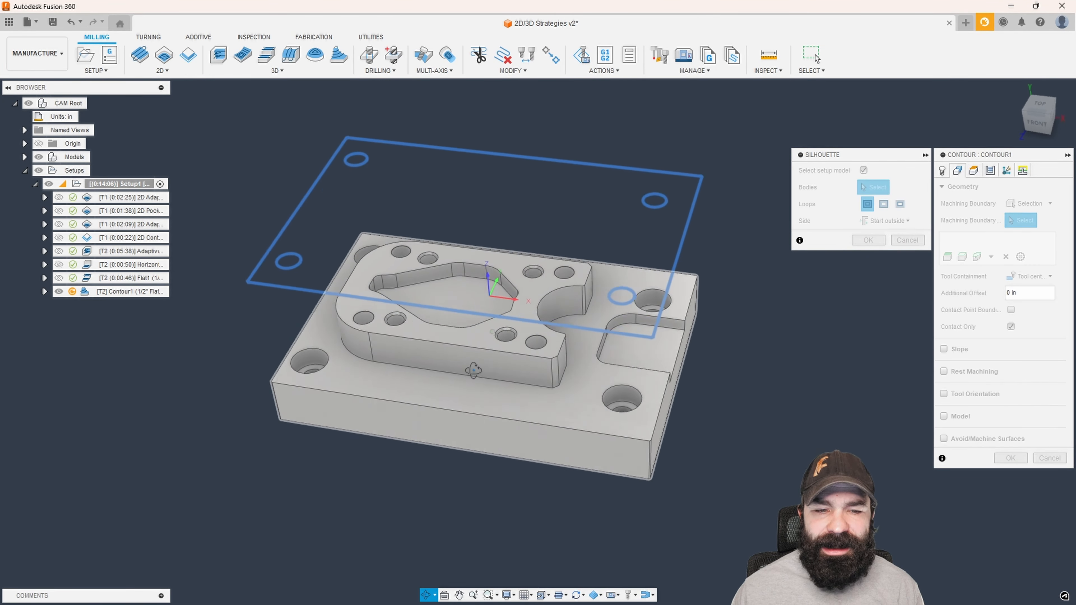
left_click(863, 170)
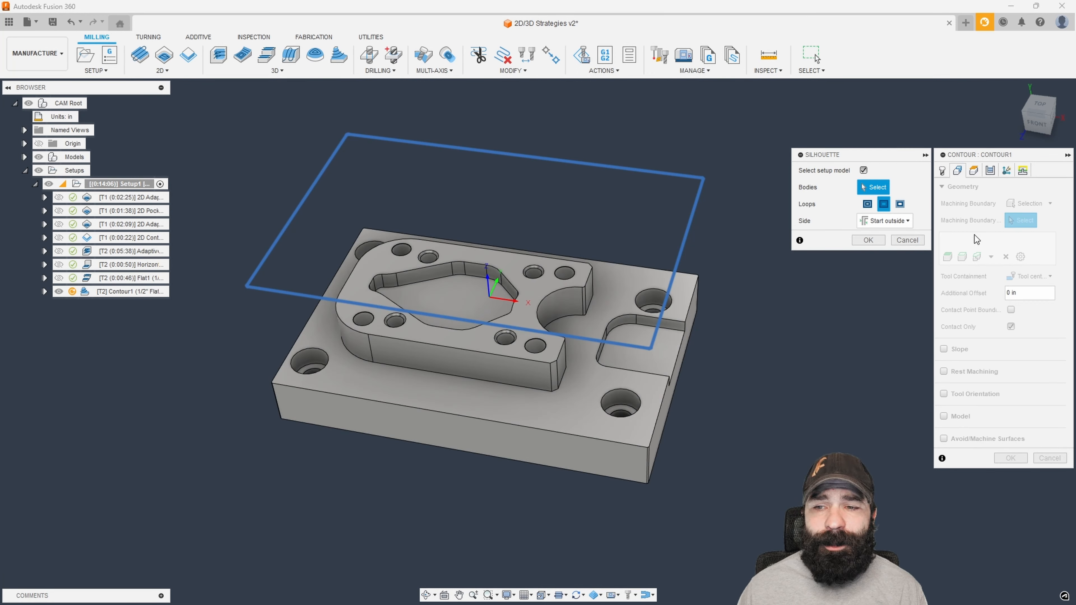
left_click(867, 239)
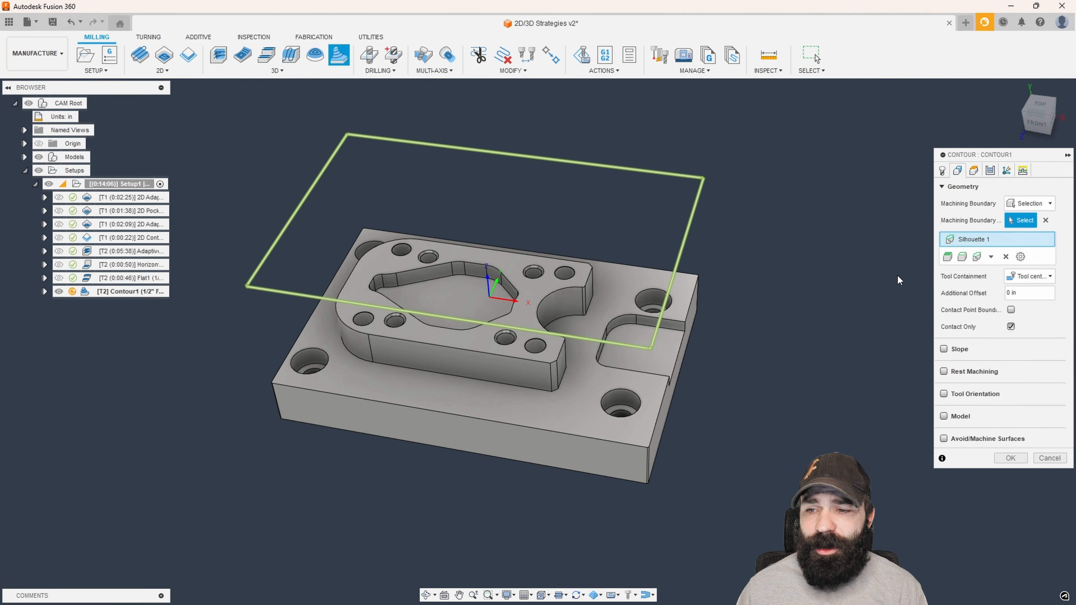
mouse_move(922, 273)
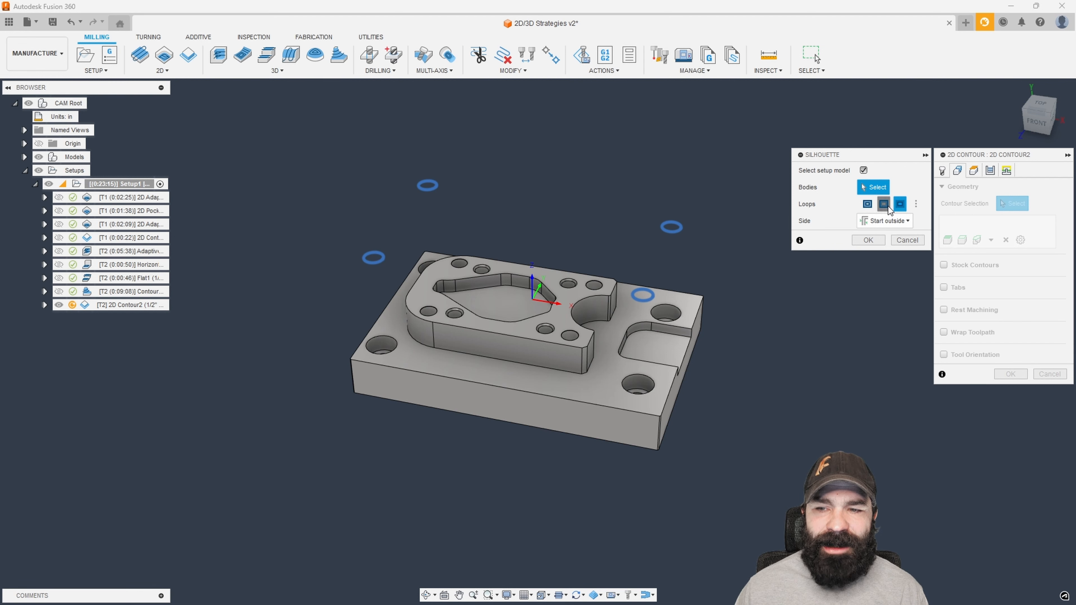
Step: Confirm the silhouette contour and generate 2D Contour2 around the plate outline
left_click(868, 240)
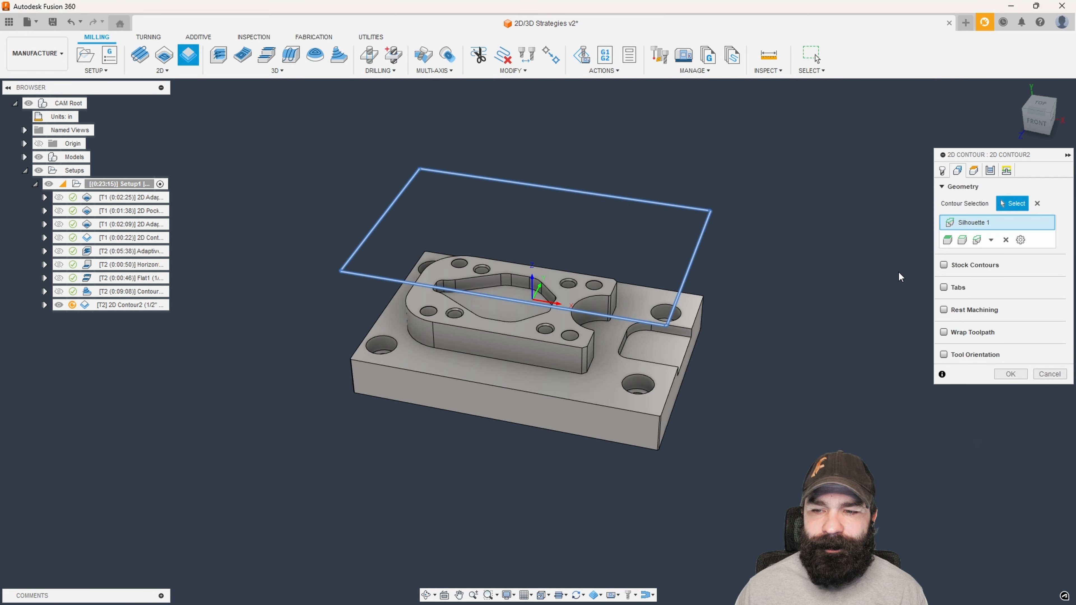
left_click(1010, 373)
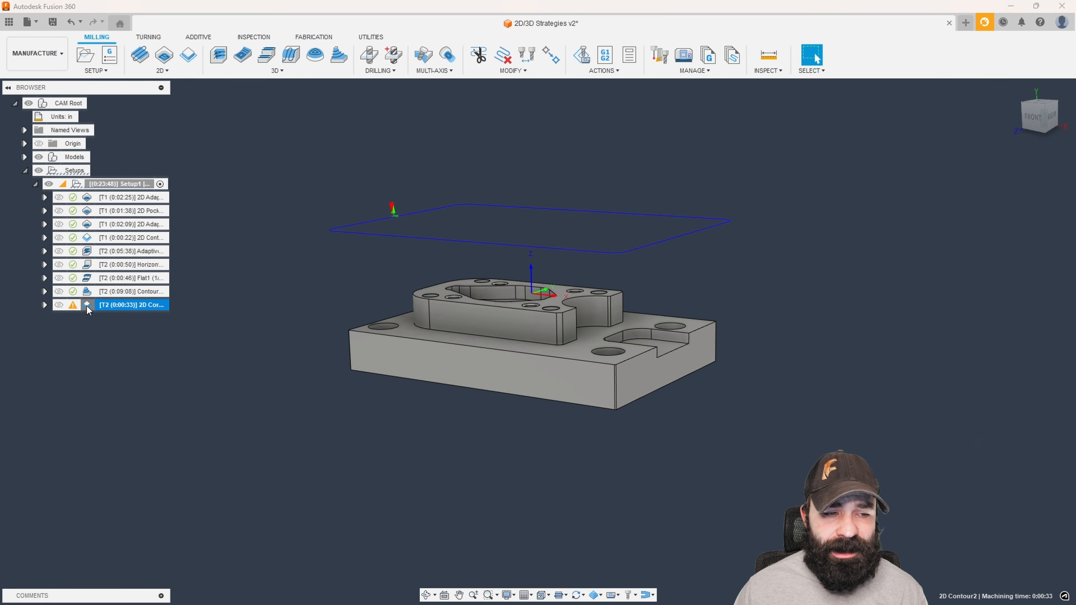
double_click(131, 305)
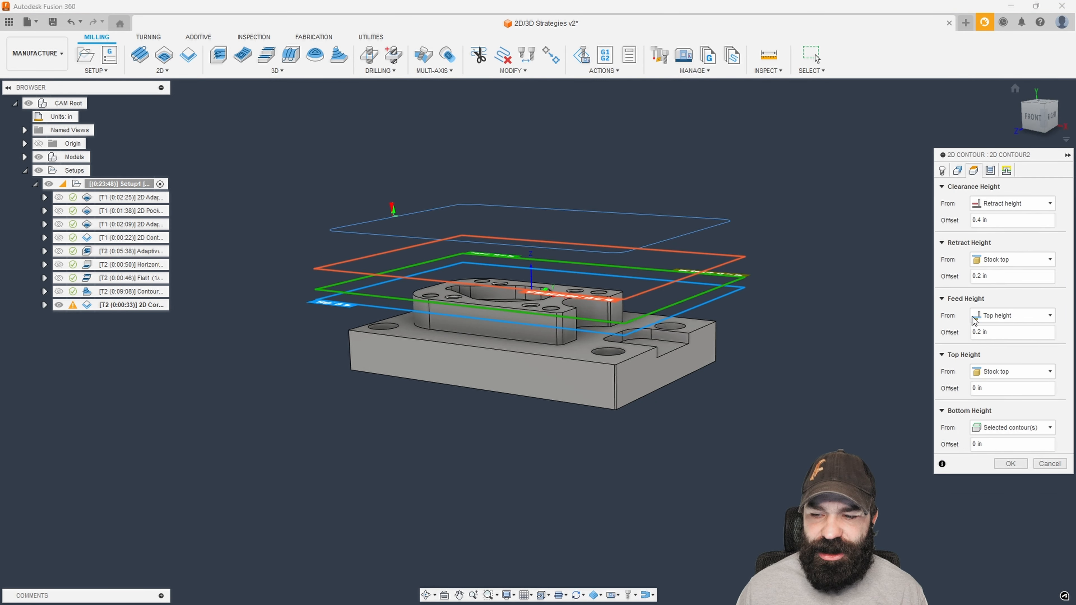
Step: Set 2D Contour2's bottom height from Model bottom and regenerate it at 0:40
left_click(1012, 428)
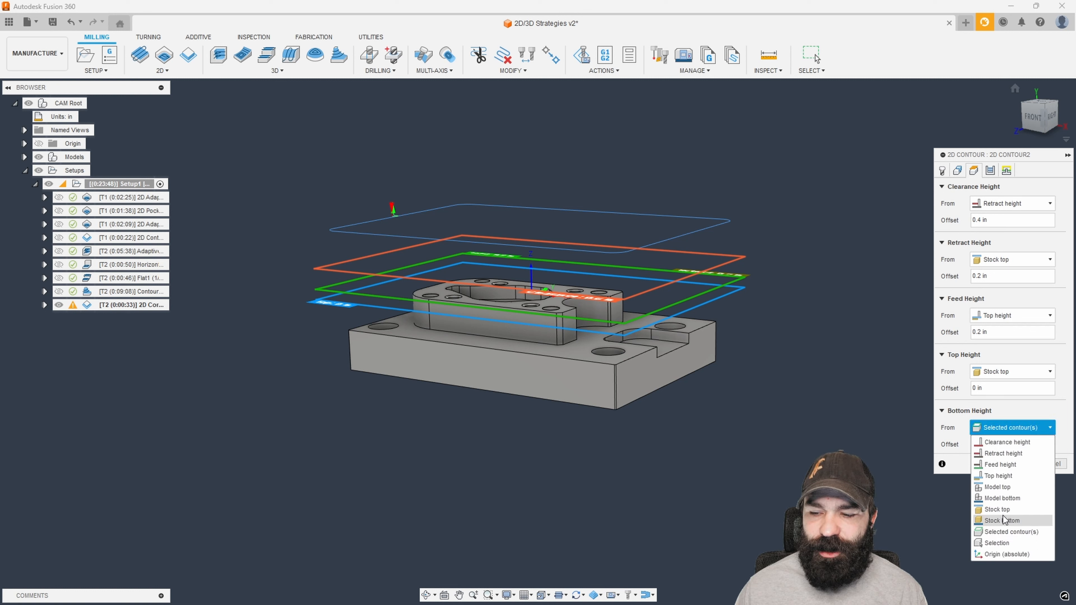
left_click(1002, 498)
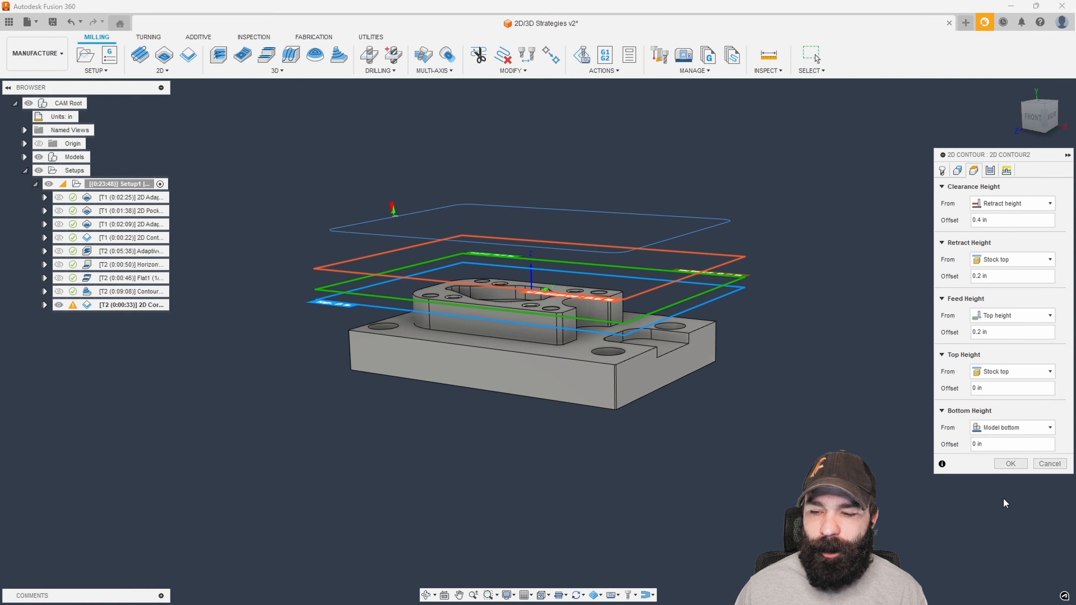
left_click(1011, 463)
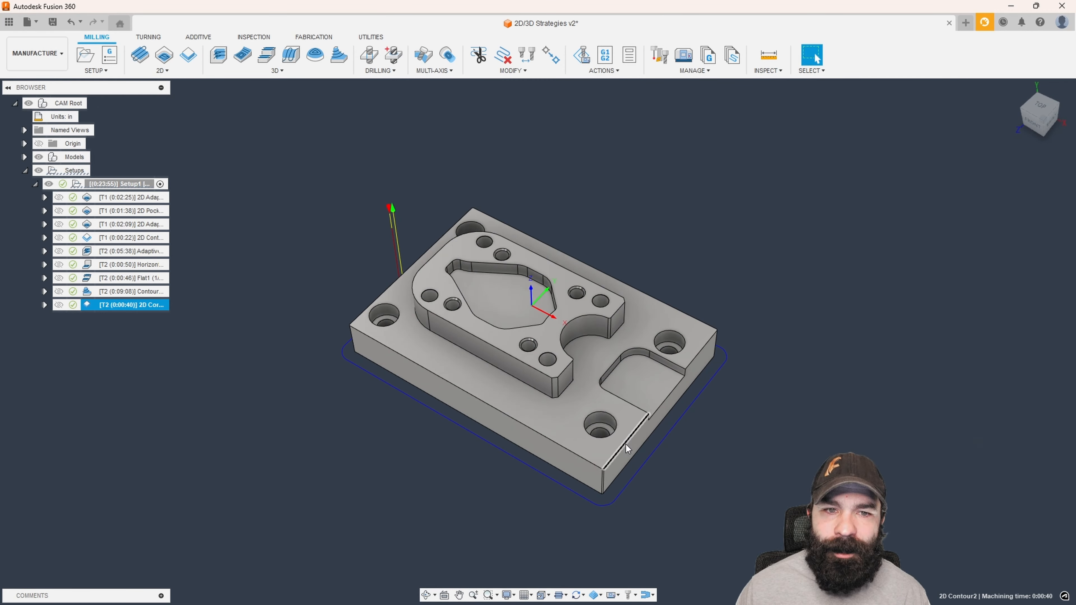
mouse_move(385, 422)
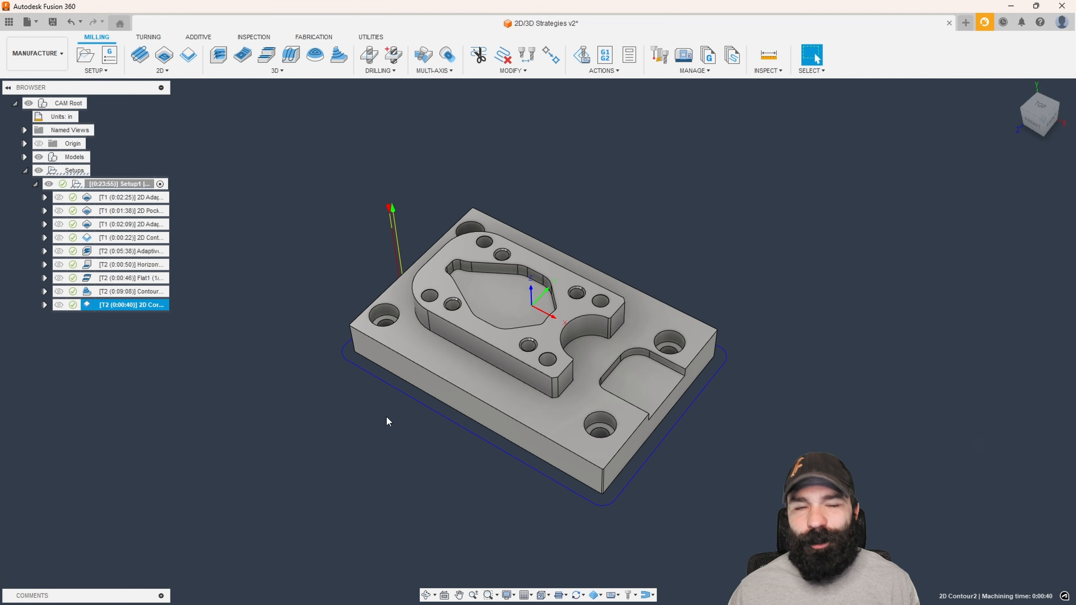
mouse_move(378, 399)
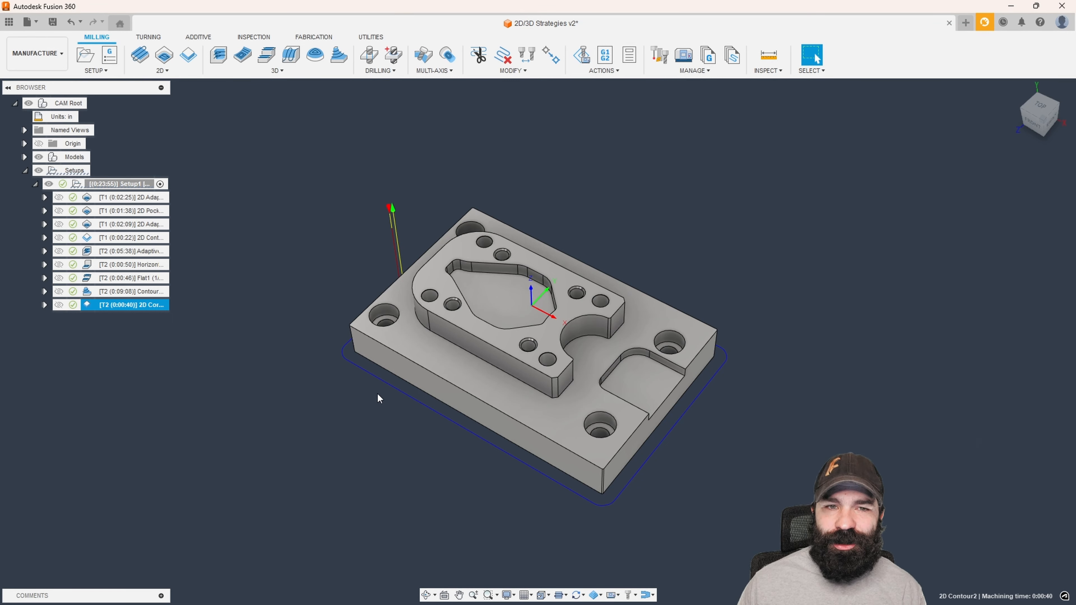
Step: Store the 2D Contour2 operation as a reusable template
right_click(132, 305)
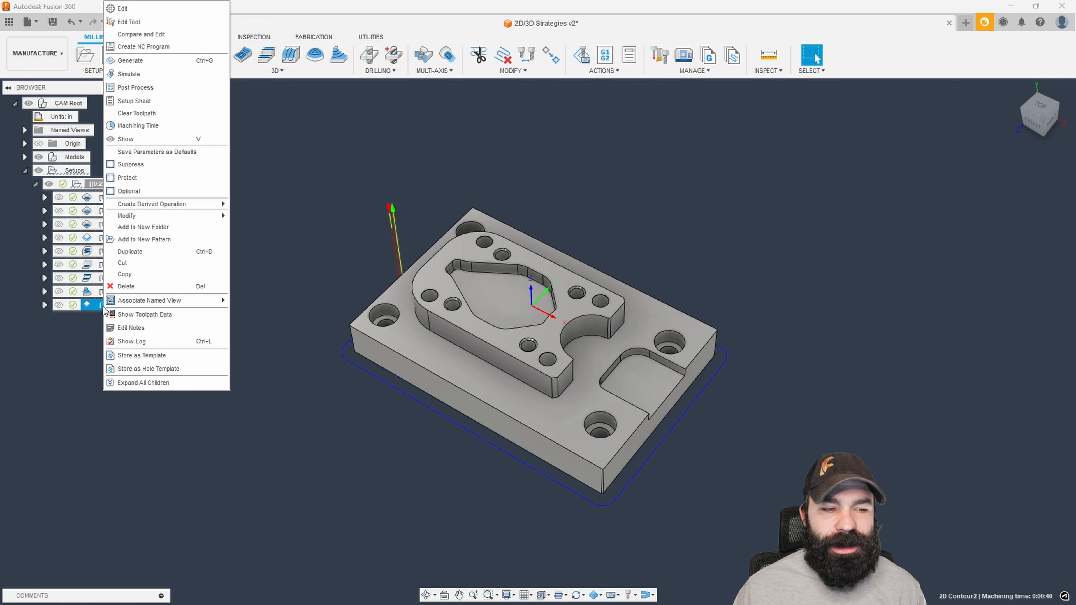
mouse_move(203, 361)
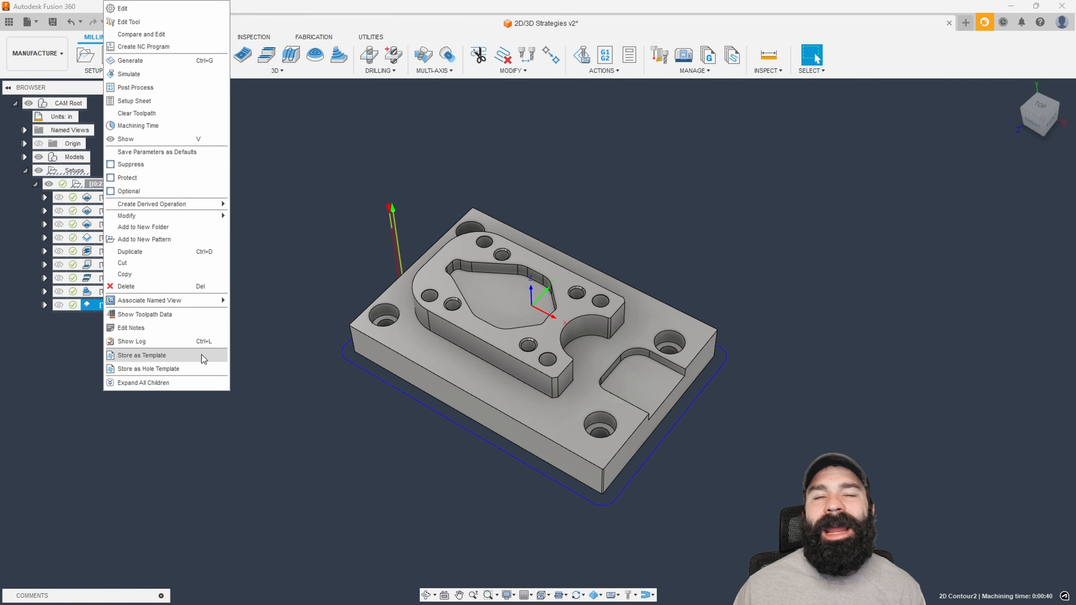
left_click(312, 419)
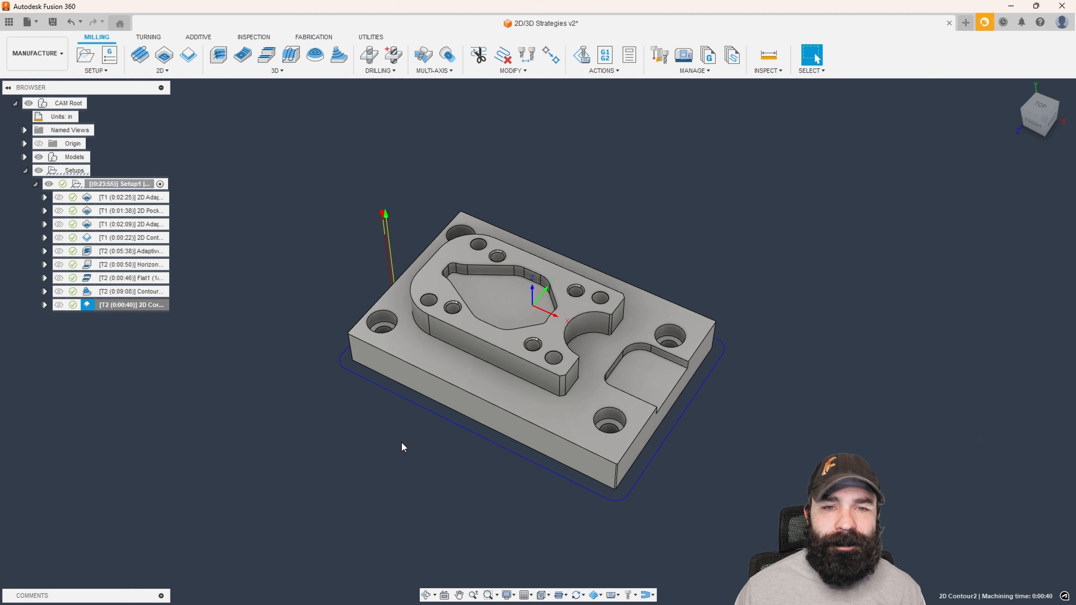
mouse_move(389, 440)
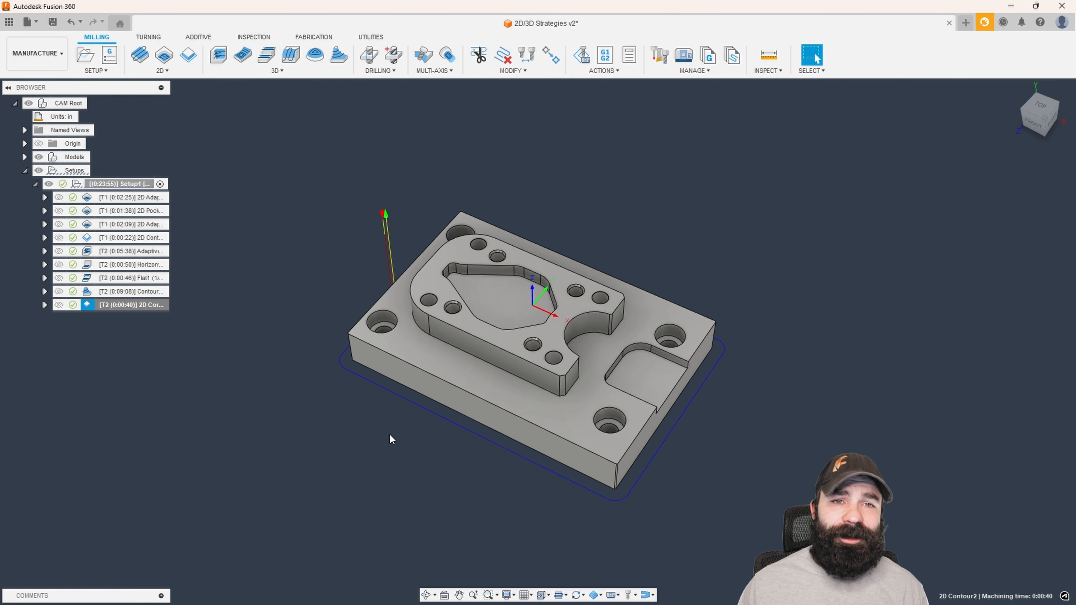
mouse_move(390, 429)
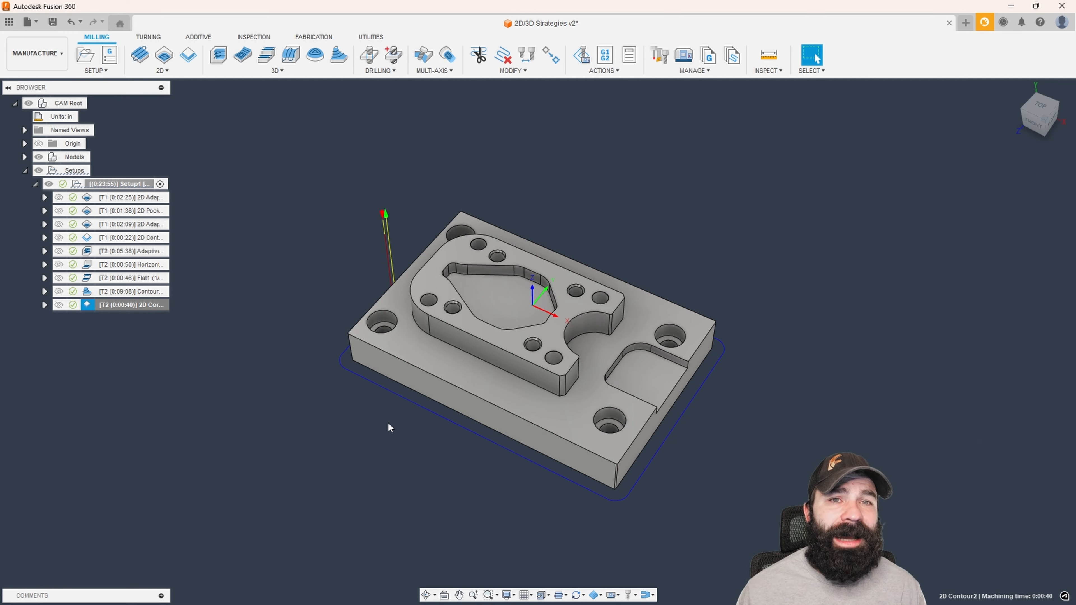
mouse_move(301, 196)
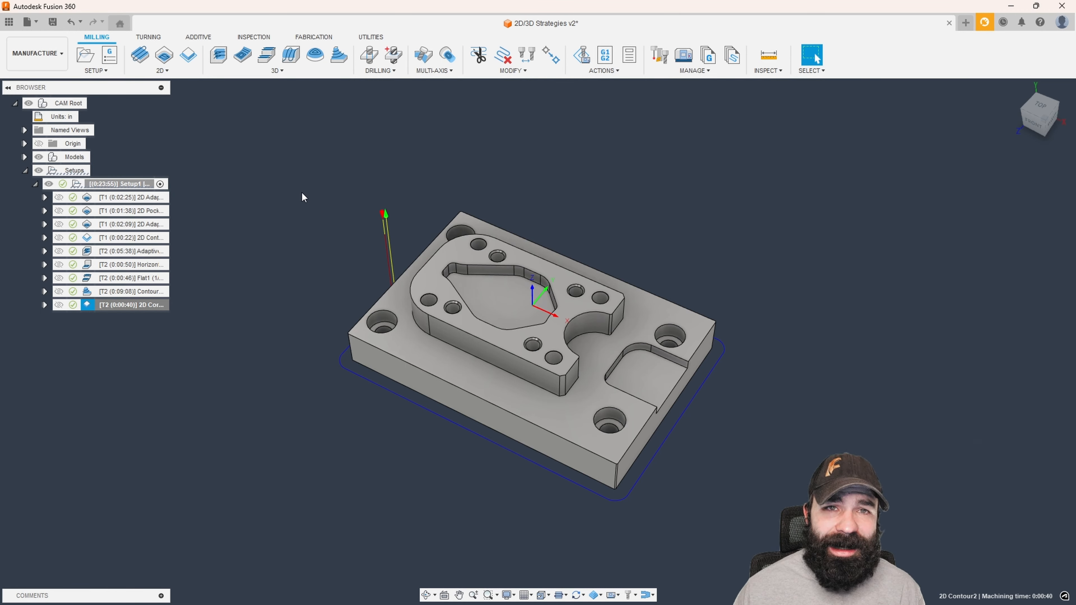
Step: Start 2D Contour3 on the boss outline chain and the small pocket floor face
left_click(186, 55)
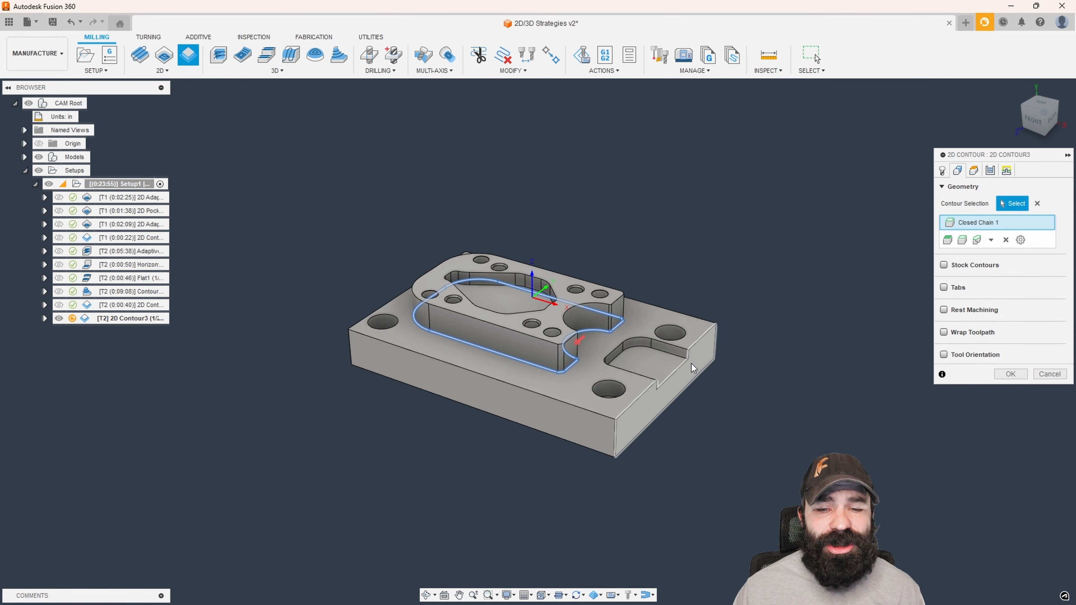
left_click(636, 369)
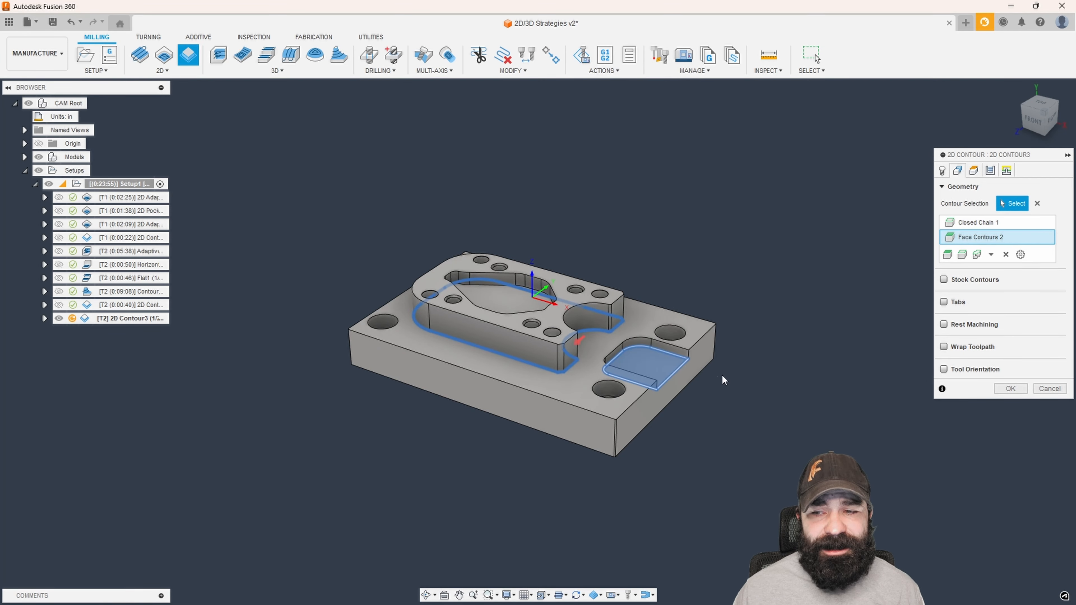
mouse_move(825, 287)
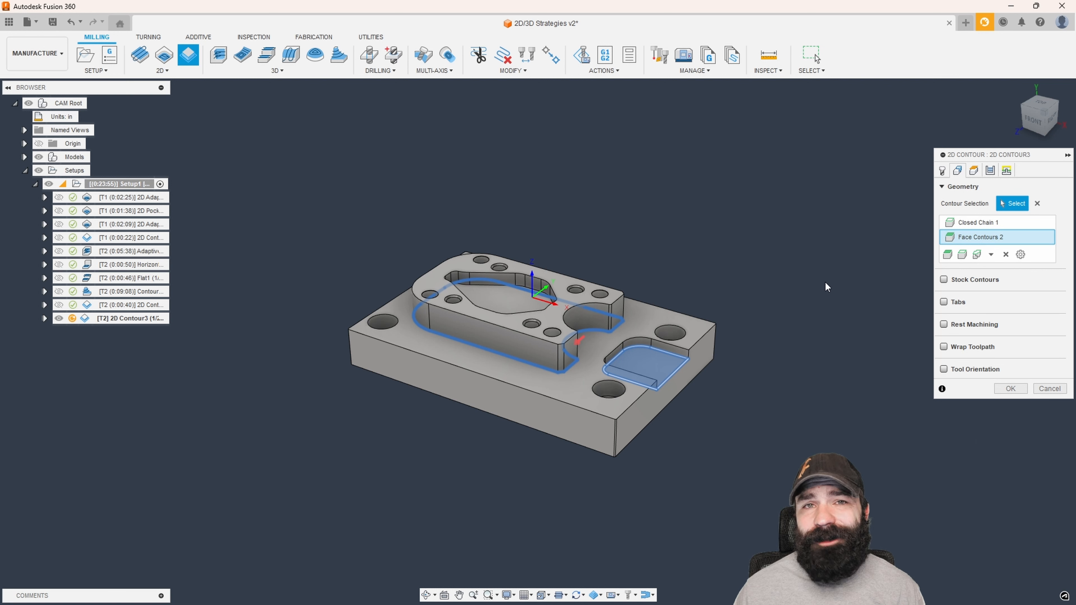
mouse_move(812, 294)
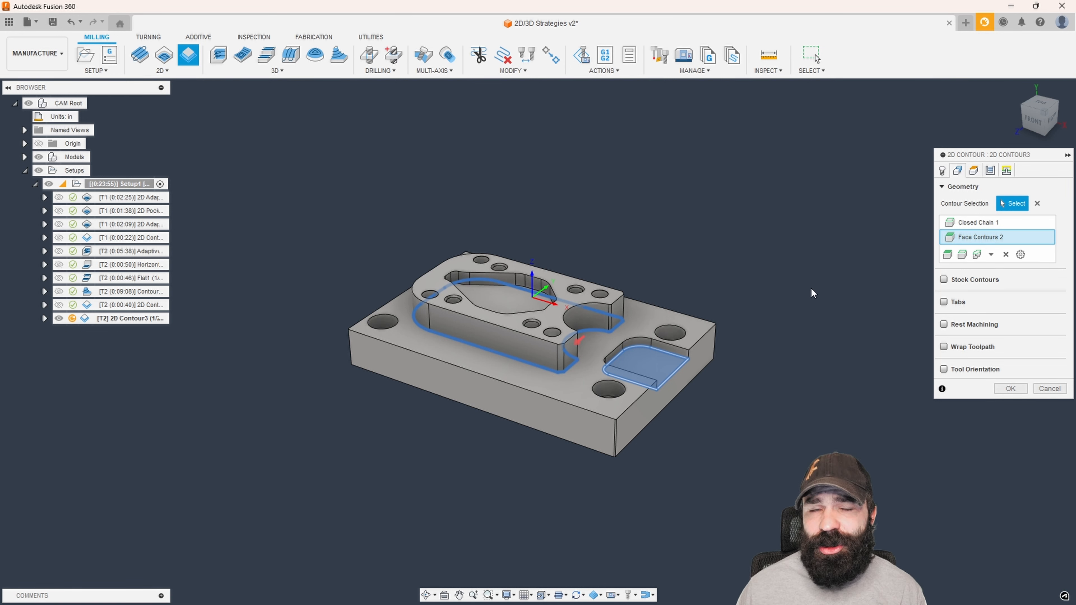
mouse_move(813, 294)
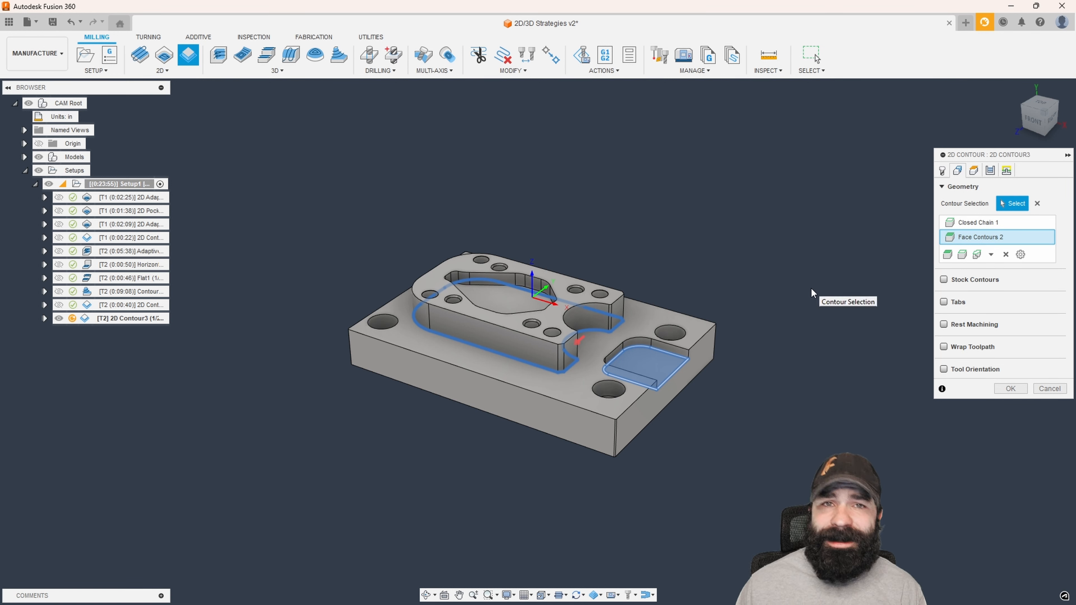